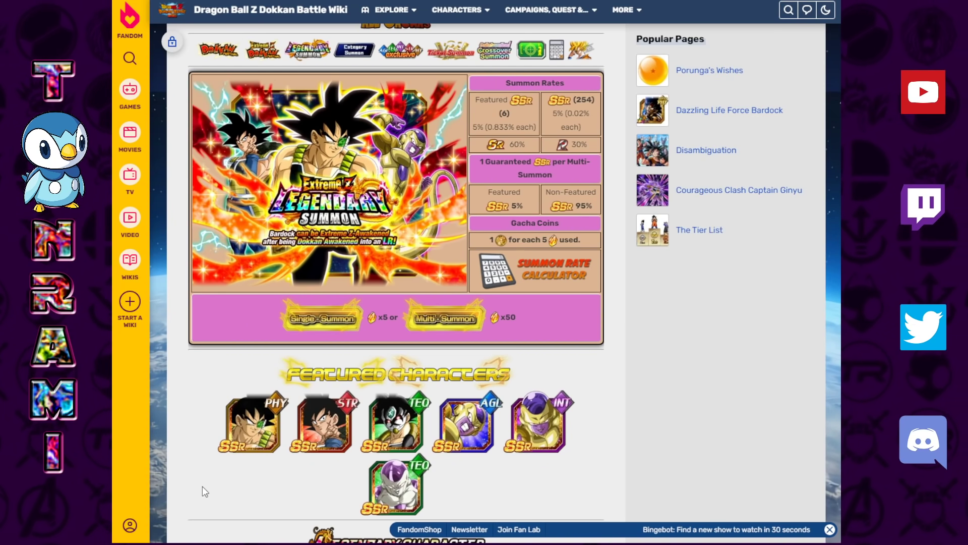
mouse_move(231, 429)
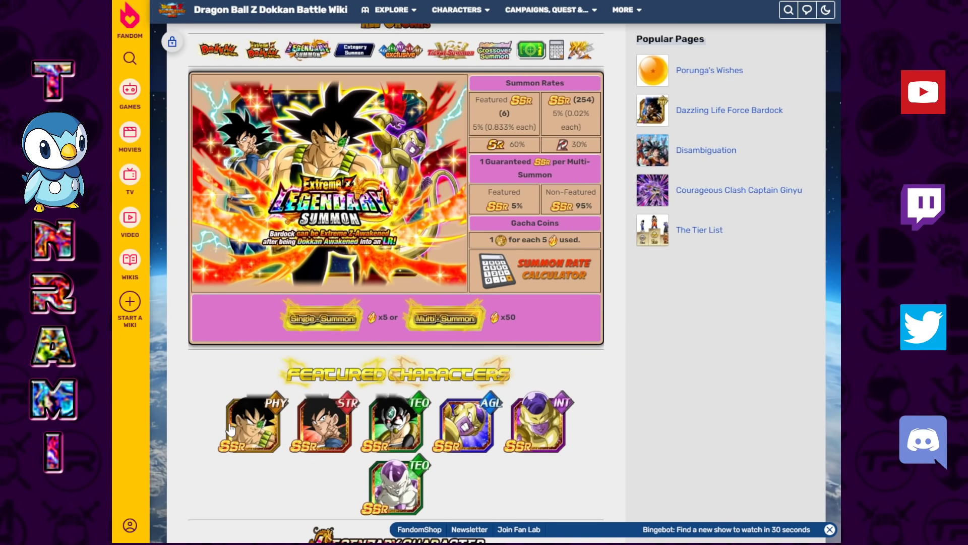
Scroll down the Summons section to the DOKKANフェス 909 banner and its end time.
scroll("down", 3)
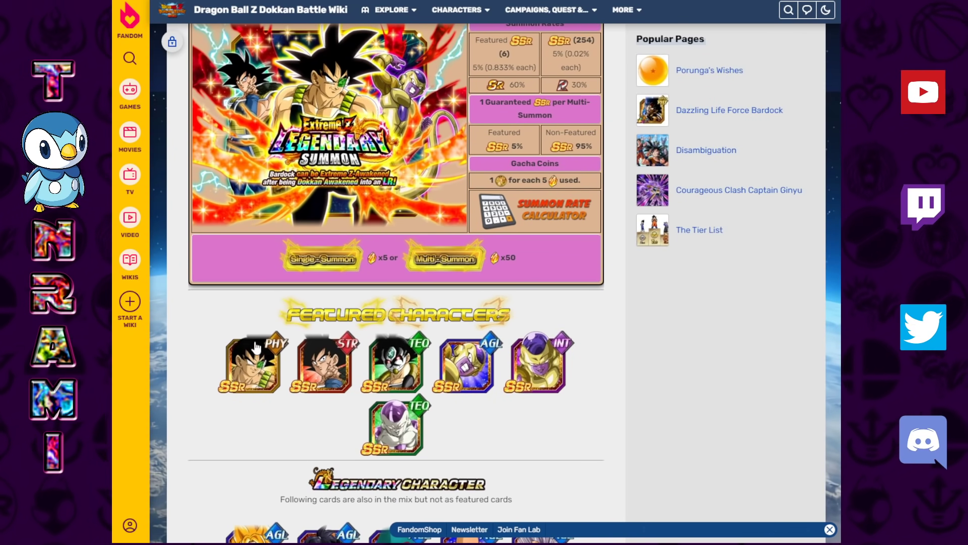
scroll("down", 3)
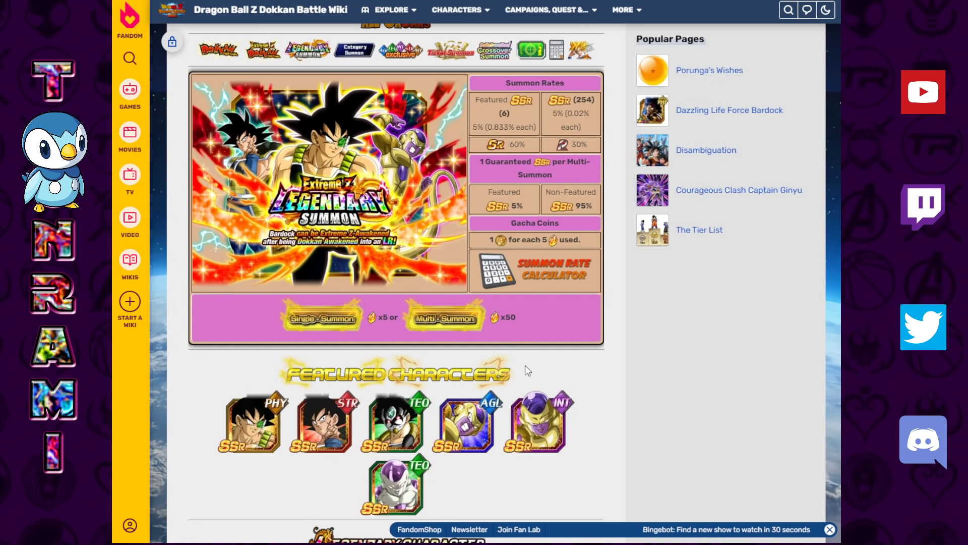
mouse_move(343, 296)
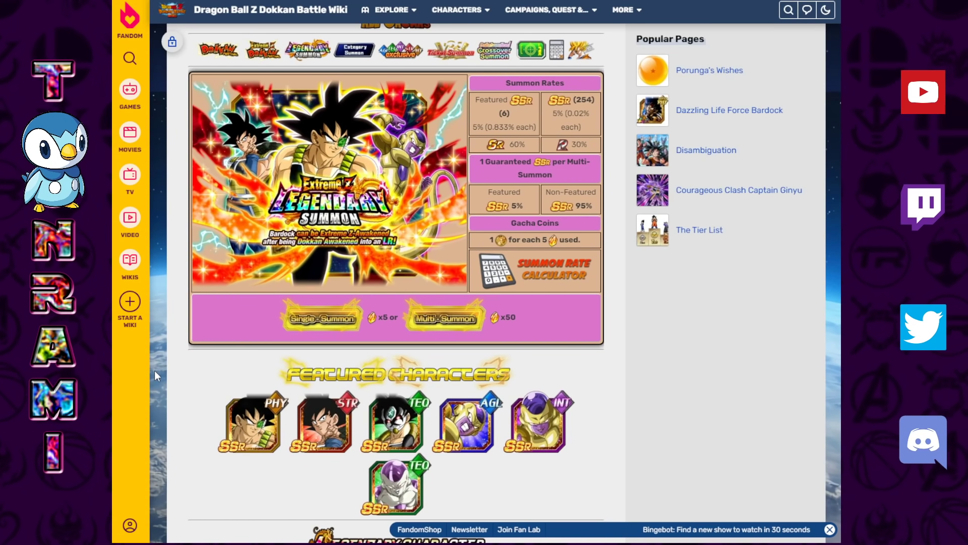
mouse_move(221, 402)
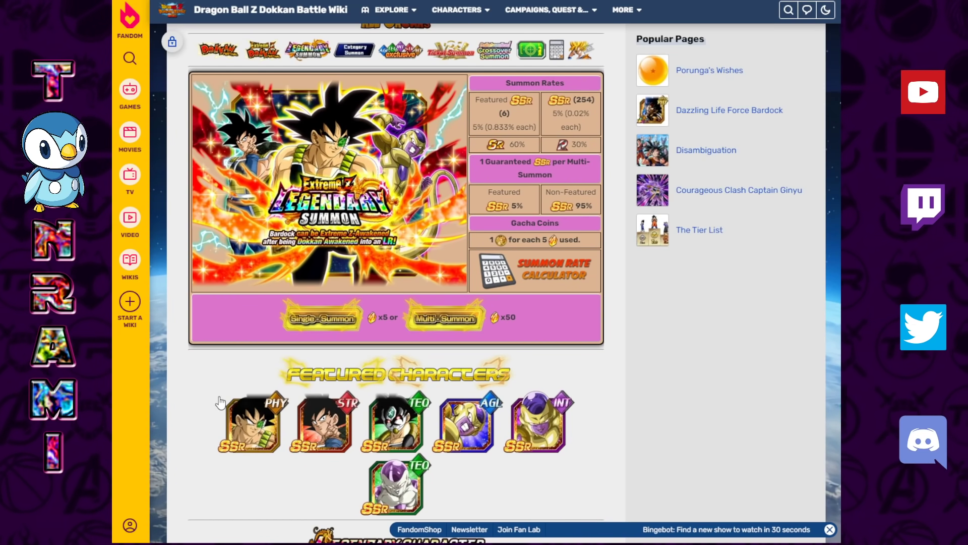
mouse_move(242, 410)
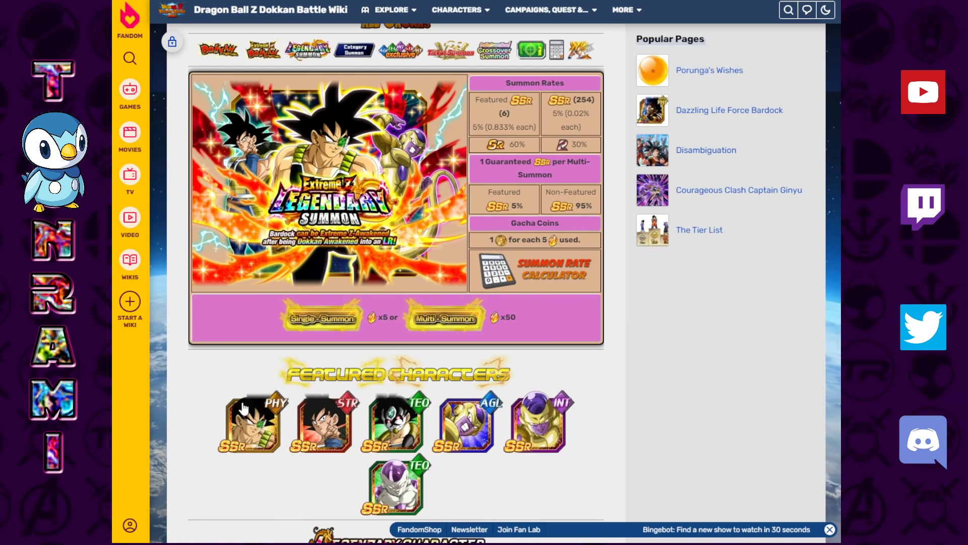
mouse_move(246, 427)
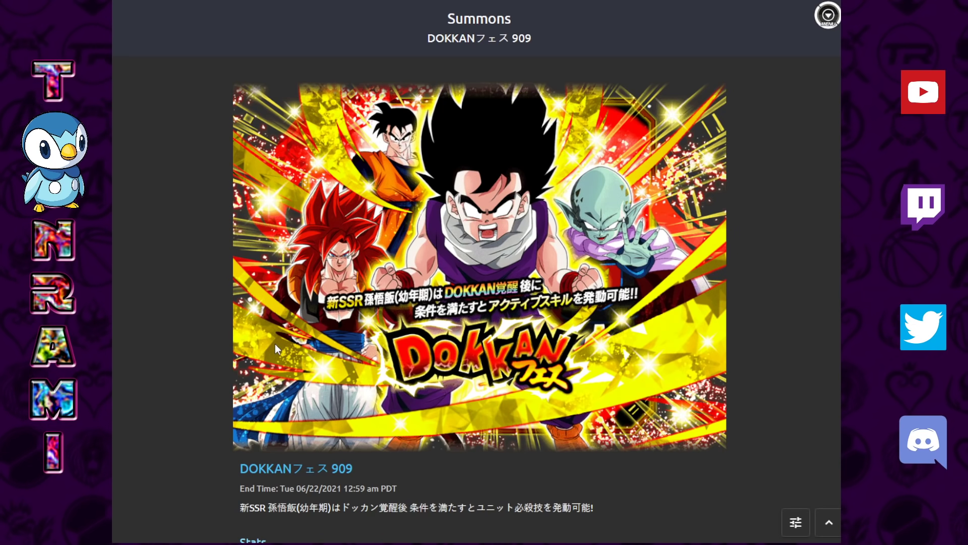
mouse_move(212, 294)
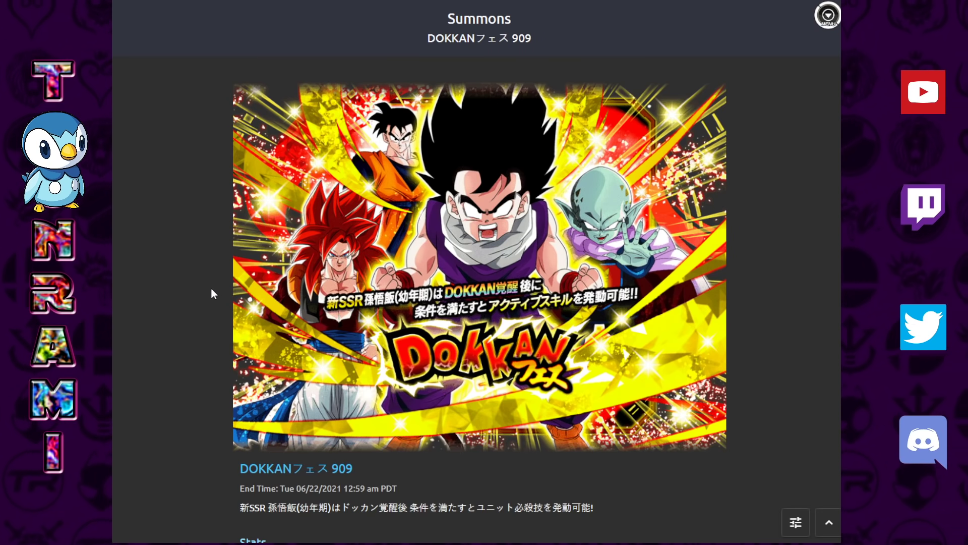
scroll("down", 3)
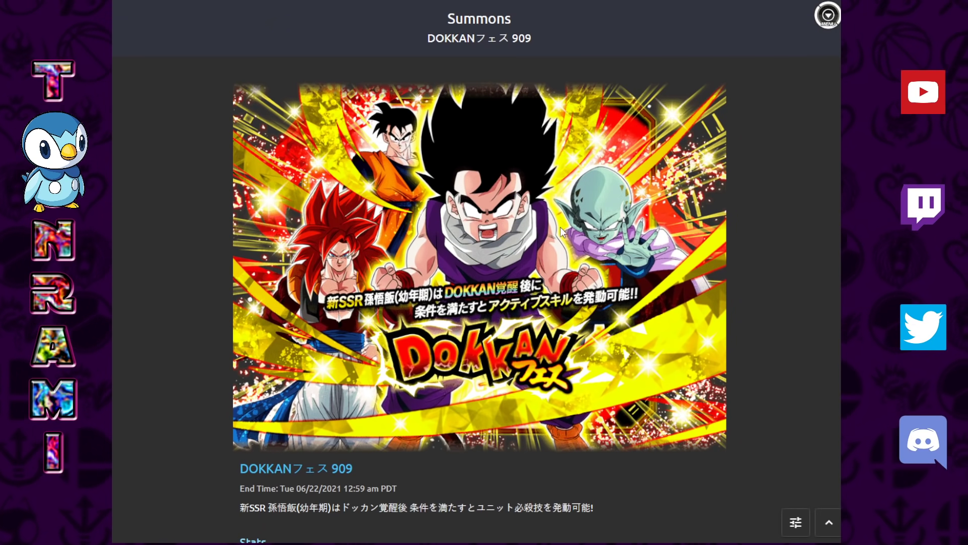
mouse_move(534, 168)
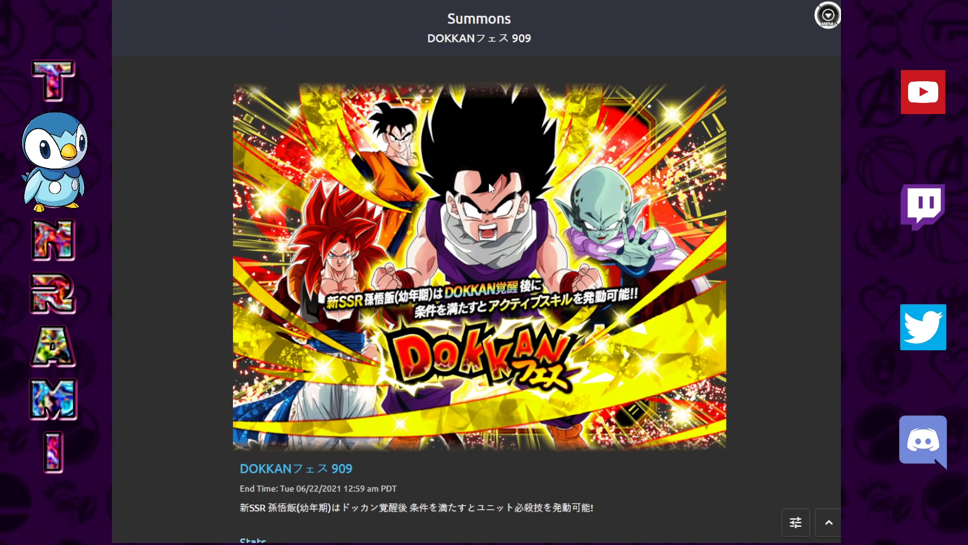
mouse_move(655, 277)
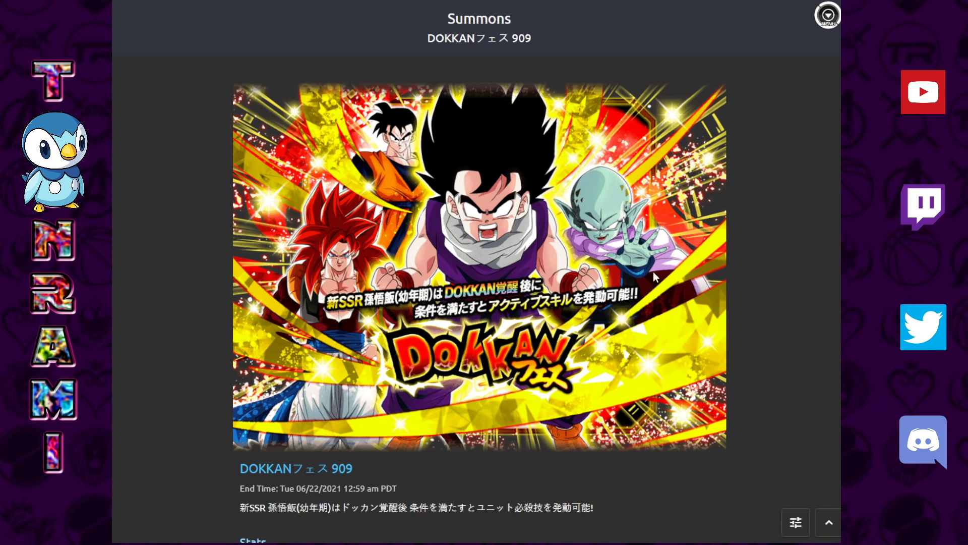
mouse_move(580, 244)
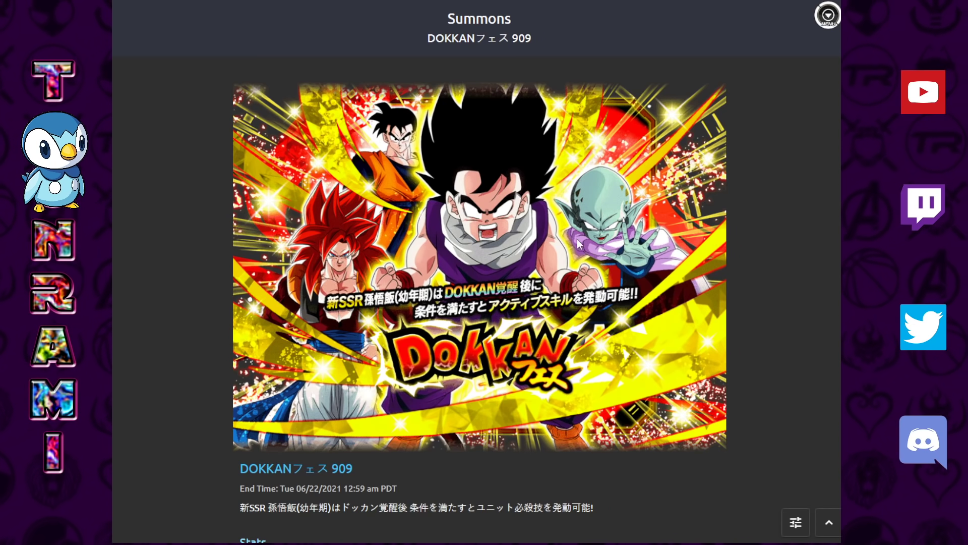
mouse_move(593, 179)
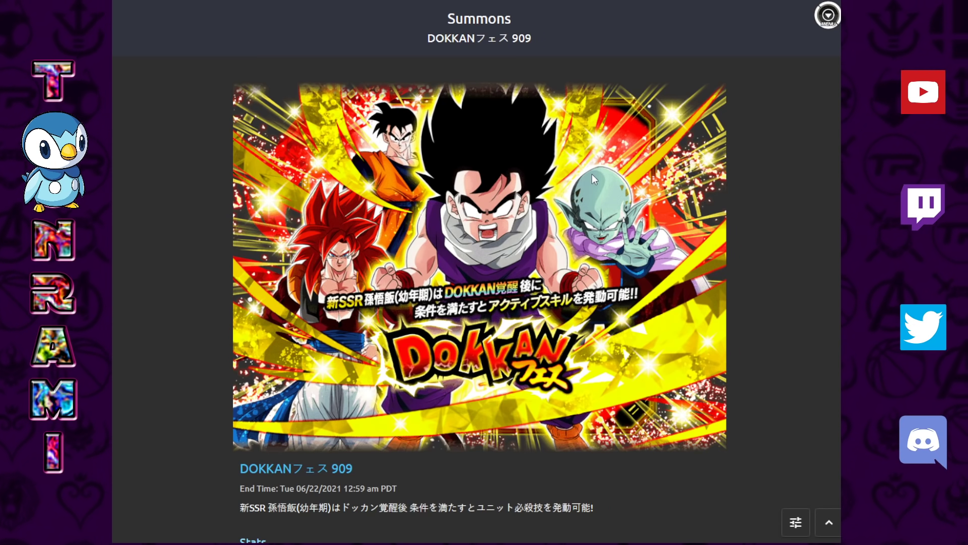
mouse_move(624, 248)
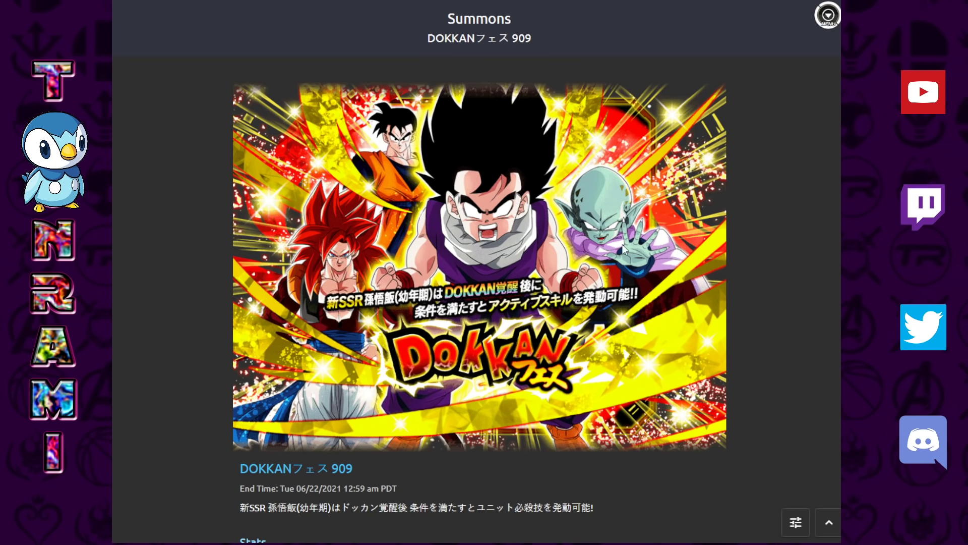
mouse_move(660, 321)
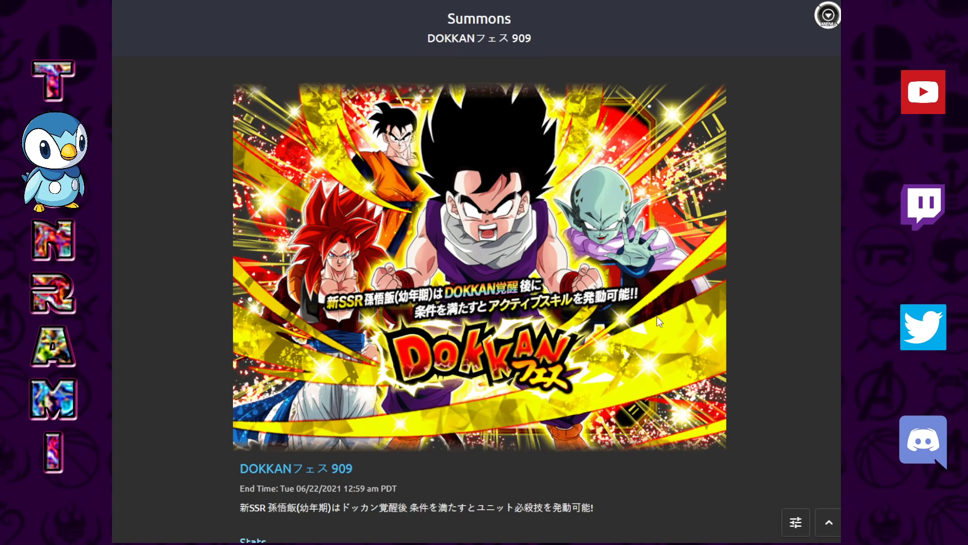
mouse_move(602, 213)
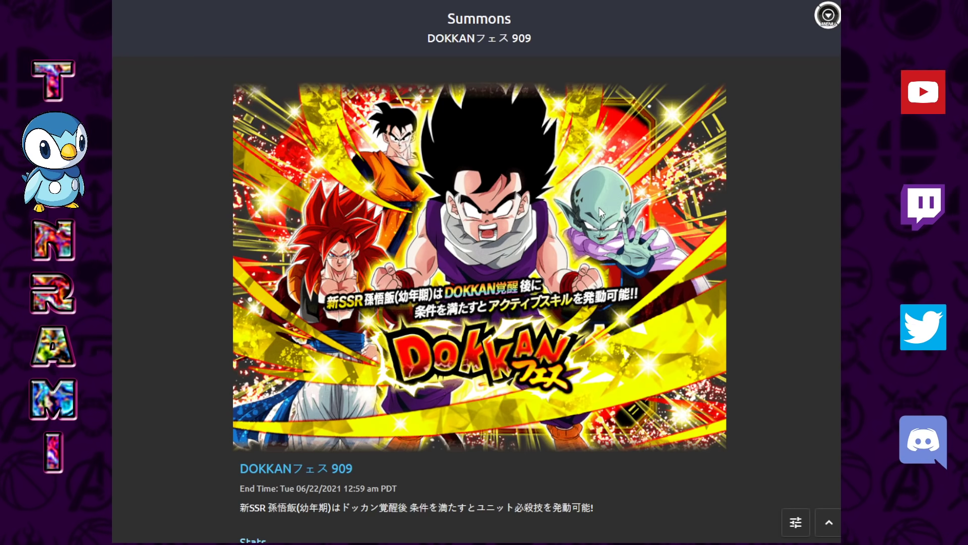
mouse_move(597, 204)
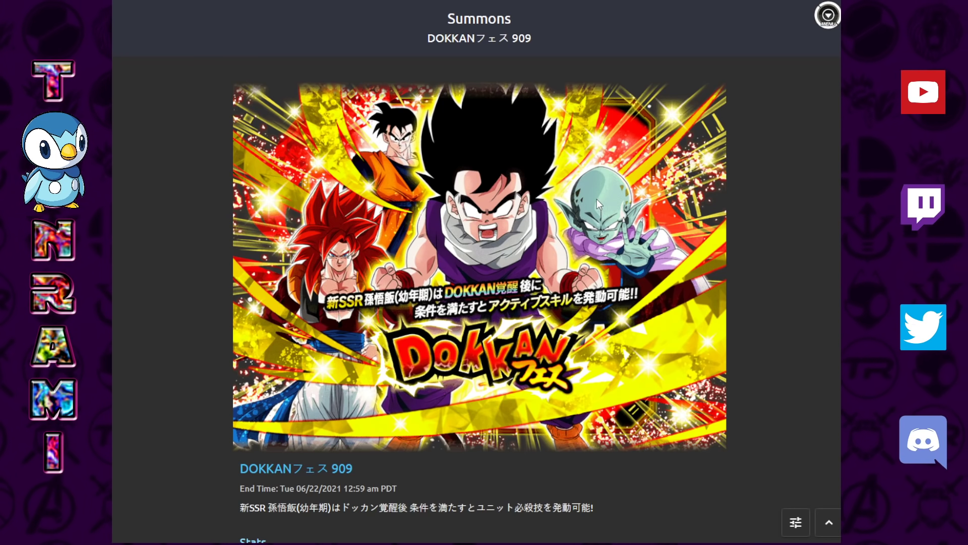
mouse_move(642, 204)
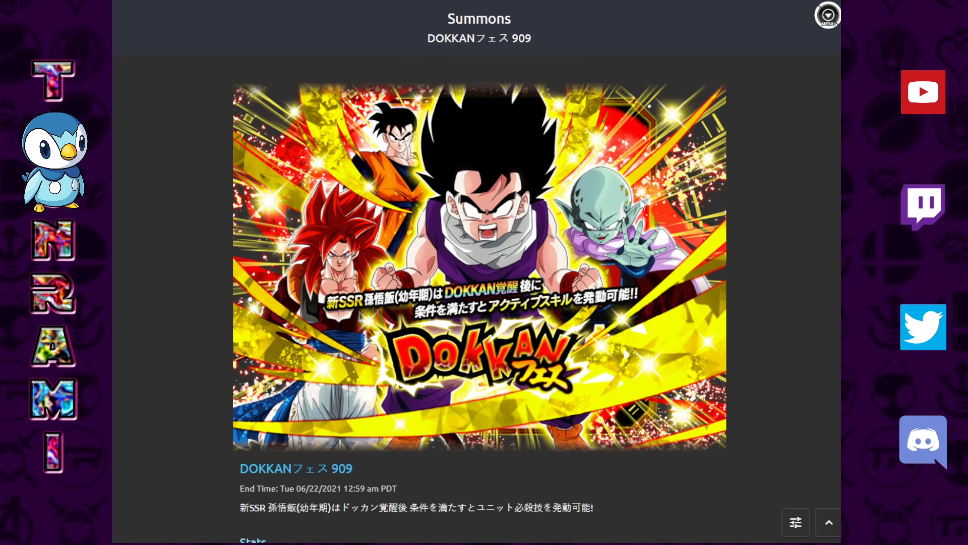
Scroll to the Featured section and open Power to Protect Allies Gohan (Kid)'s card page.
scroll("down", 3)
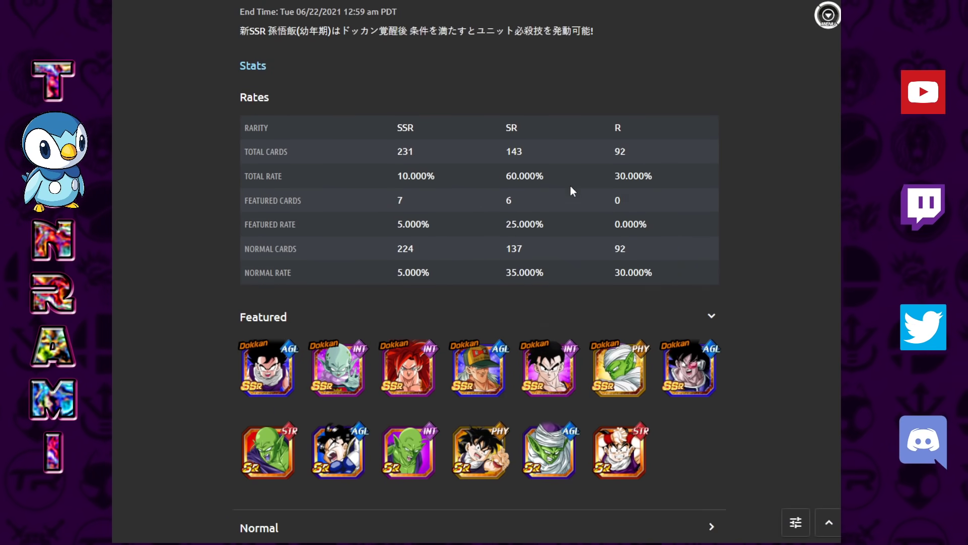
mouse_move(682, 425)
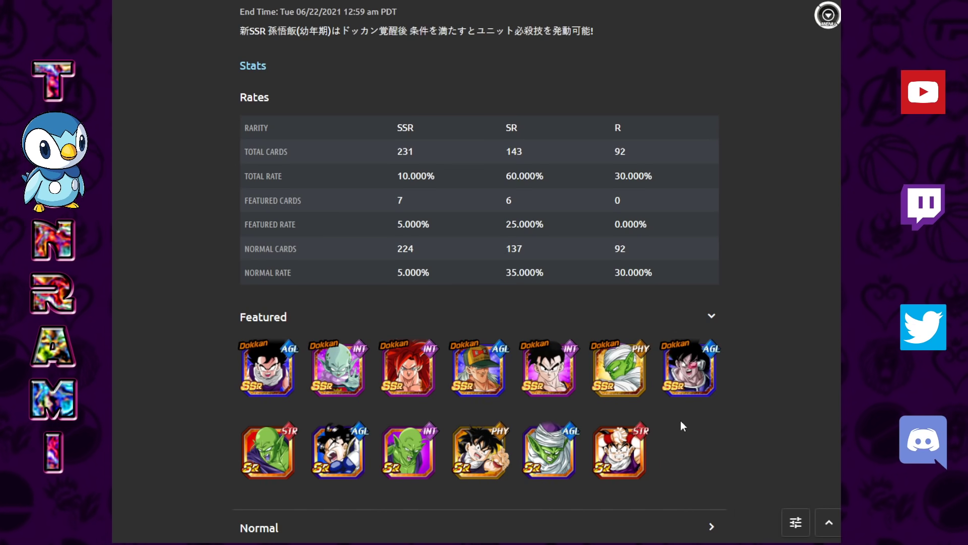
scroll("down", 3)
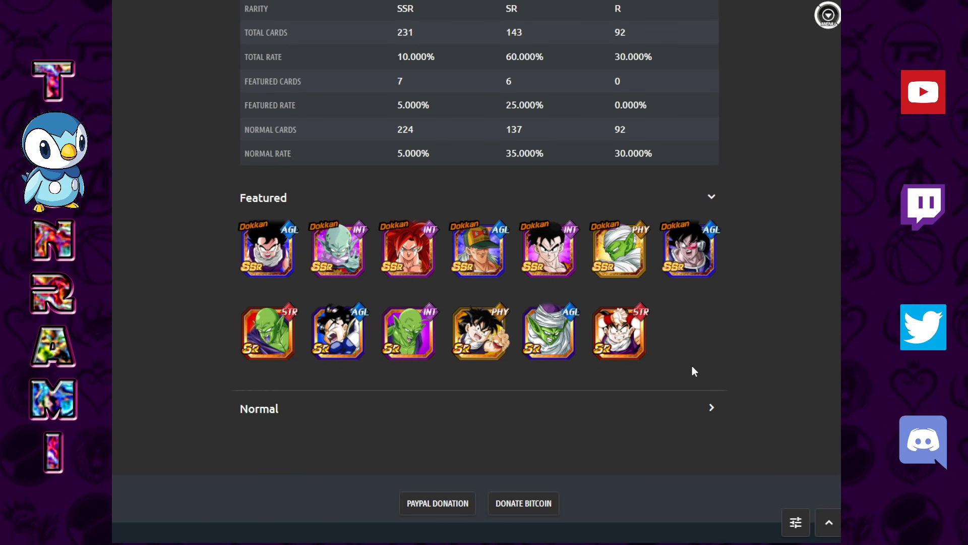
mouse_move(673, 333)
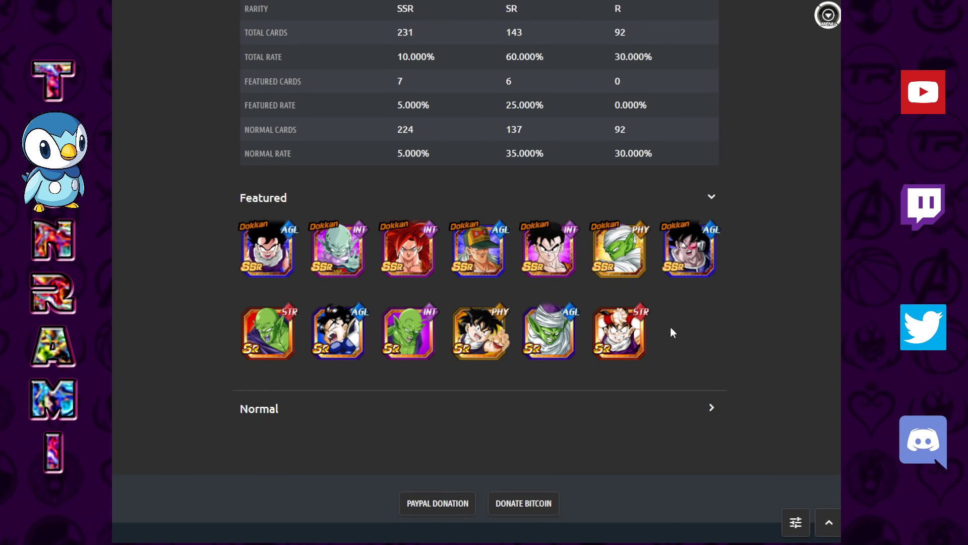
mouse_move(671, 322)
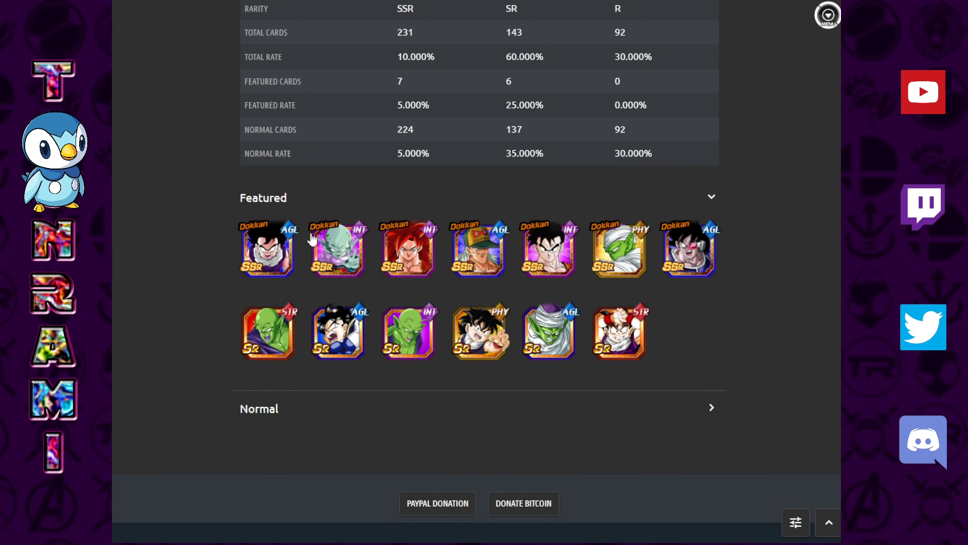
mouse_move(339, 255)
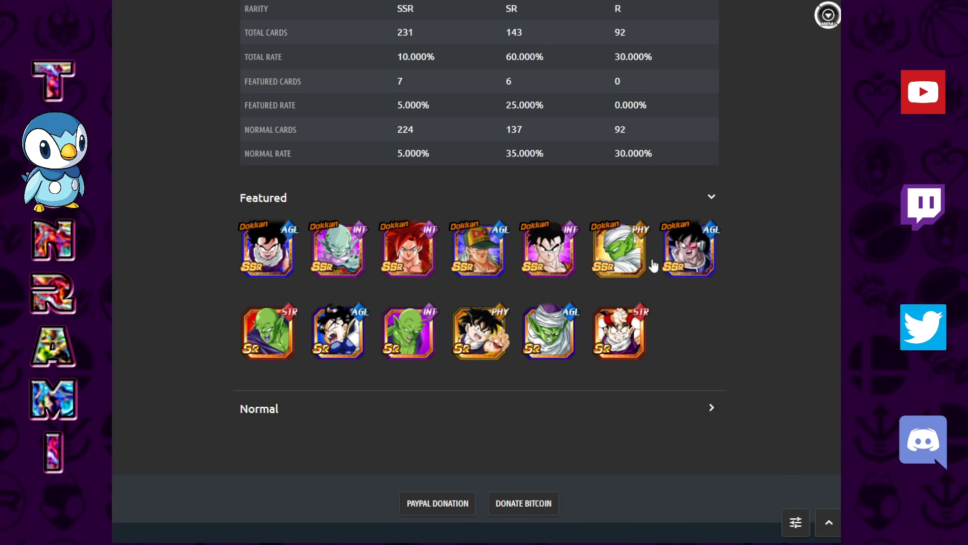
mouse_move(670, 251)
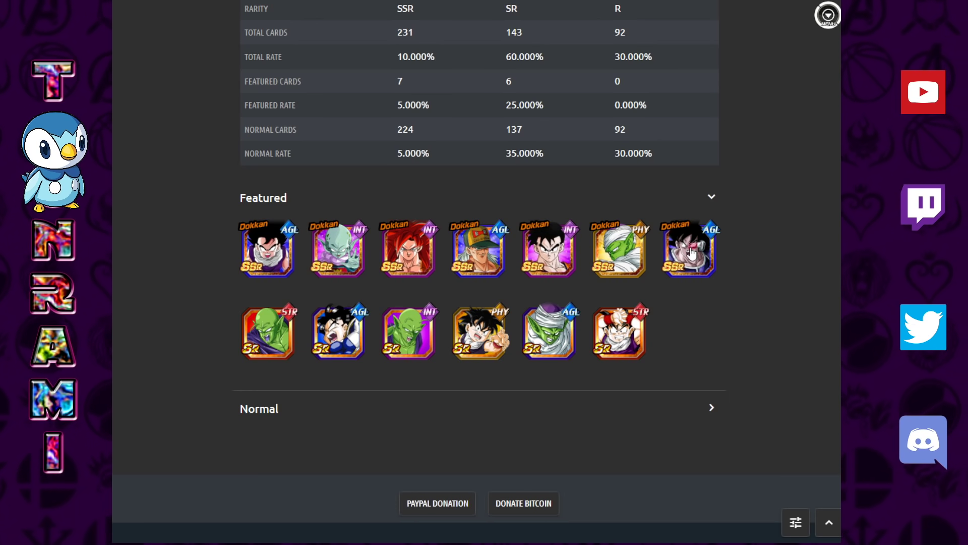
mouse_move(300, 267)
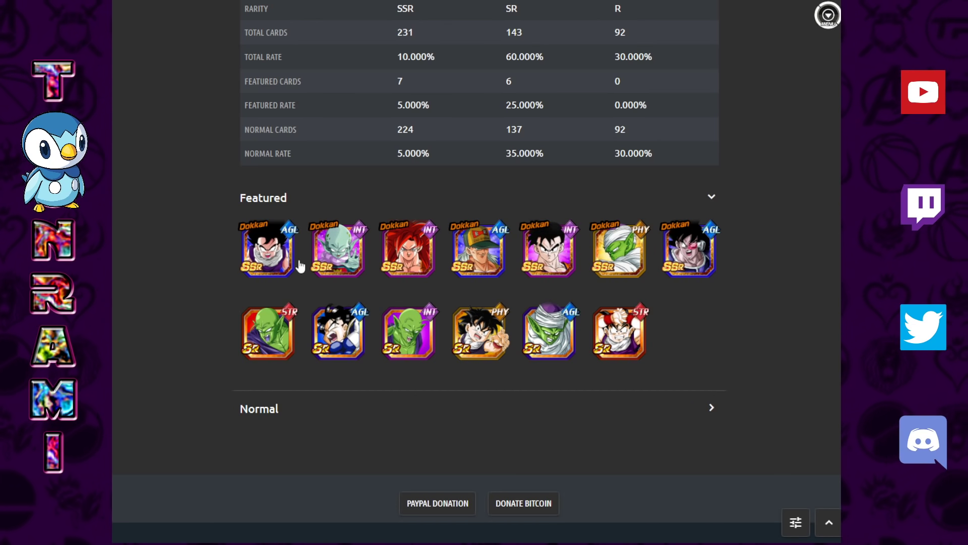
mouse_move(732, 297)
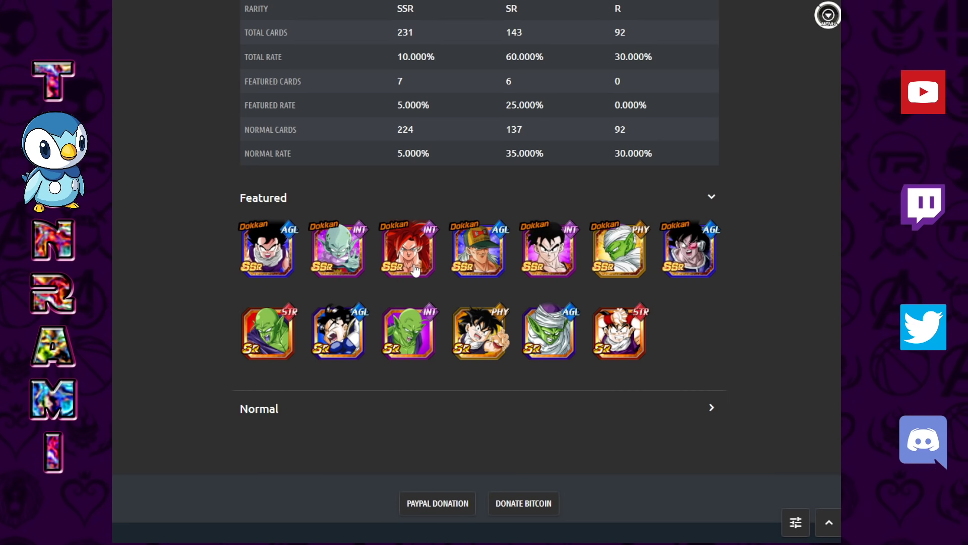
mouse_move(552, 240)
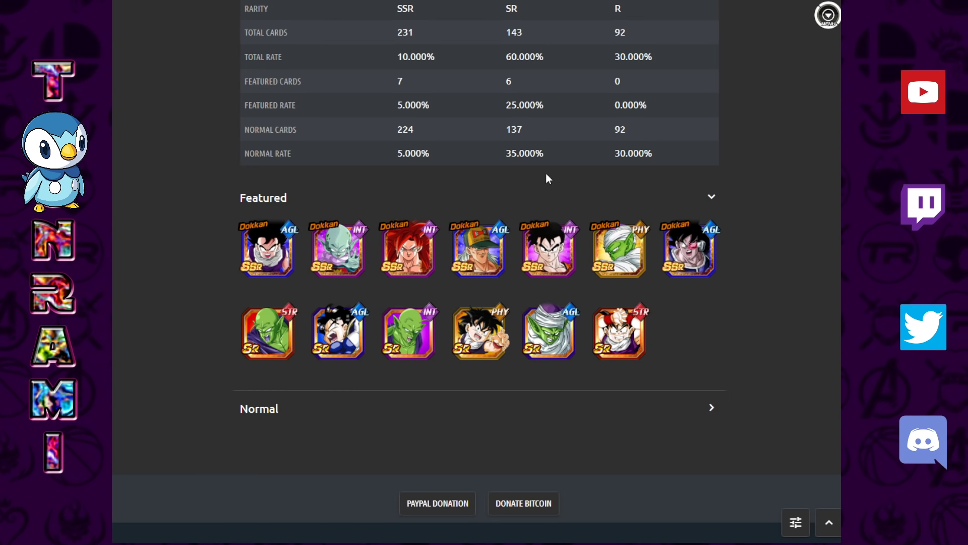
mouse_move(247, 233)
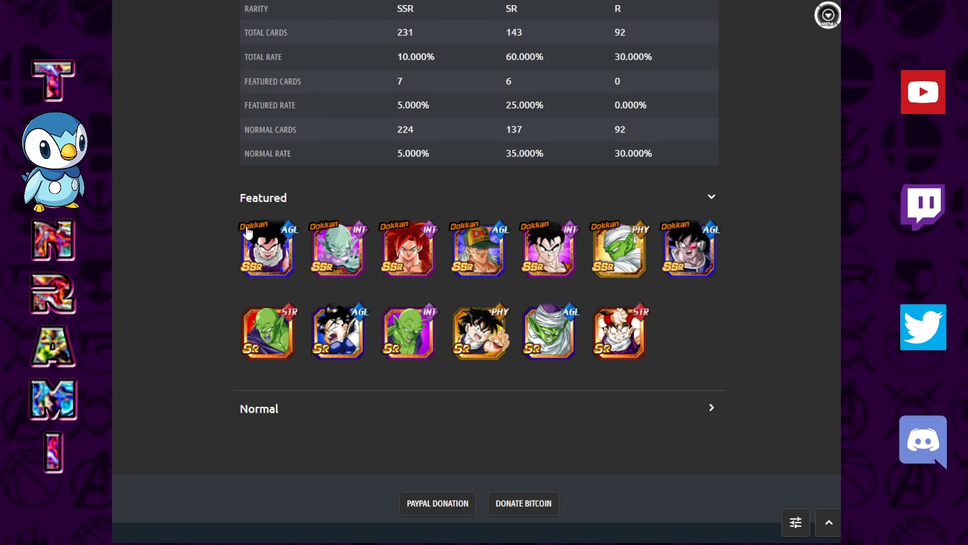
left_click(267, 248)
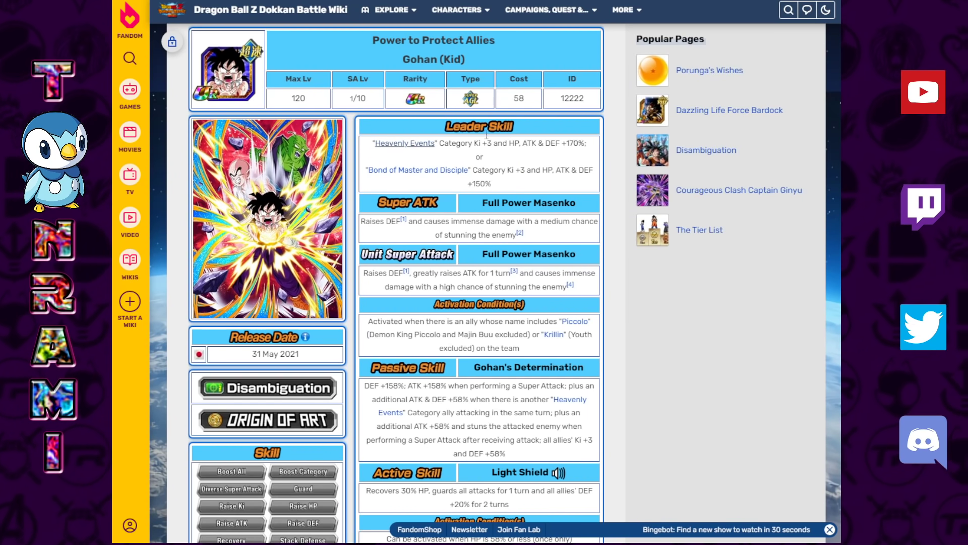
scroll("down", 3)
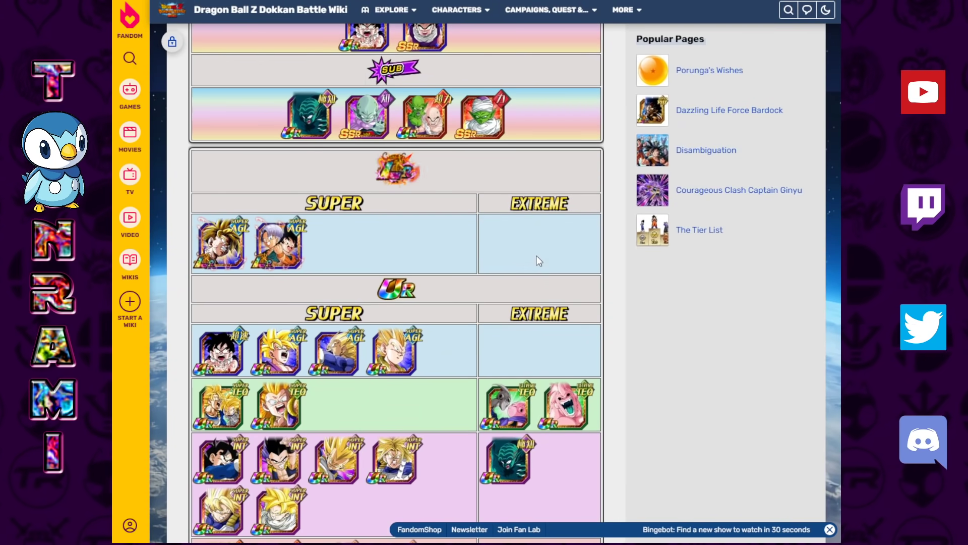
scroll("down", 3)
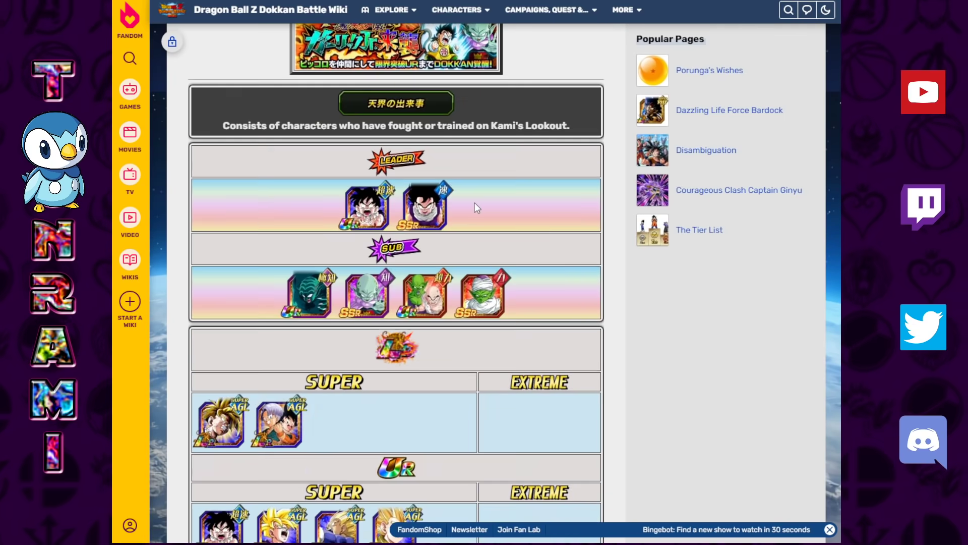
scroll("down", 3)
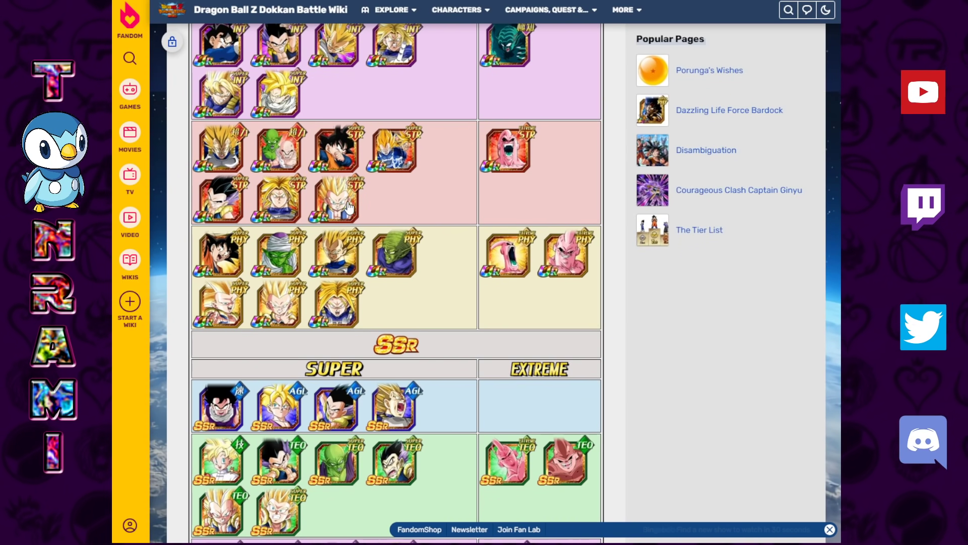
scroll("down", 3)
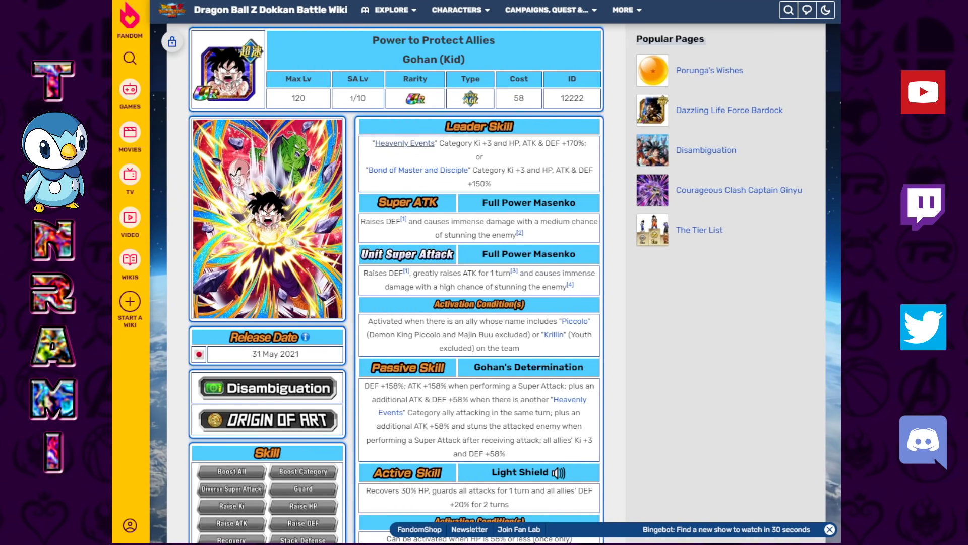
mouse_move(468, 146)
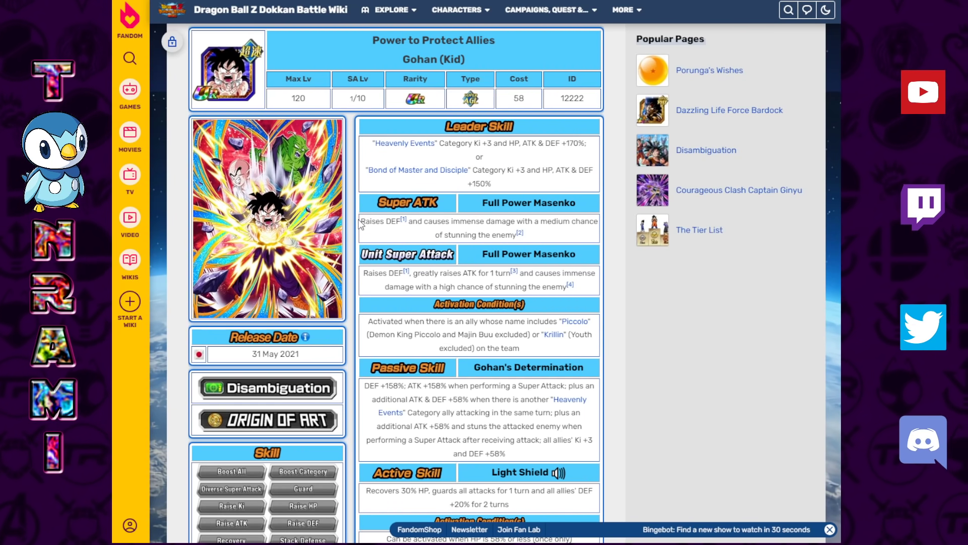
left_click_drag(364, 221, 562, 221)
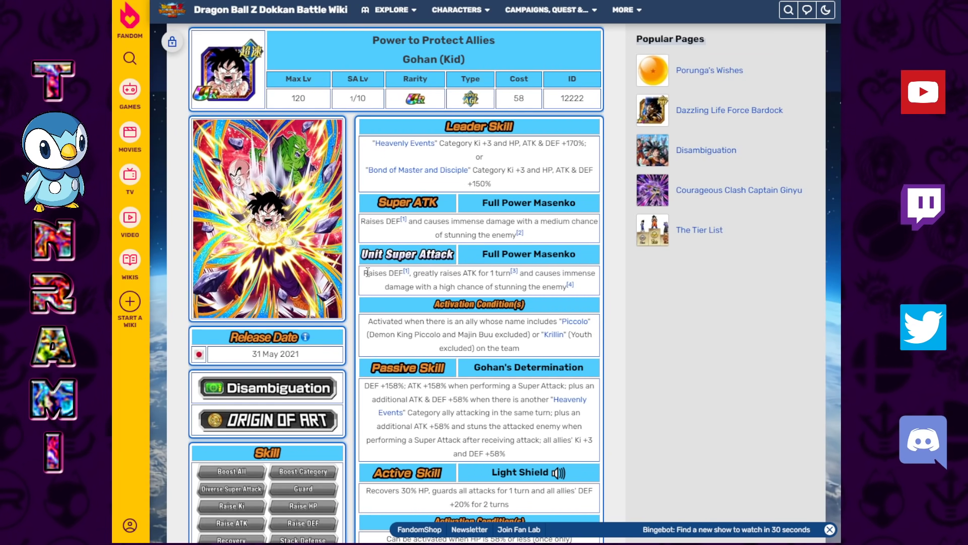
left_click_drag(365, 273, 525, 286)
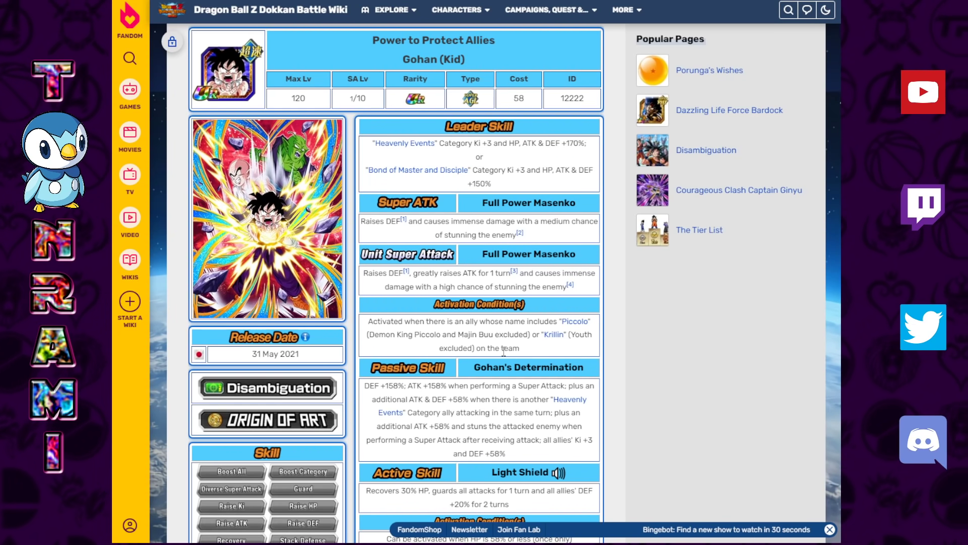
mouse_move(378, 295)
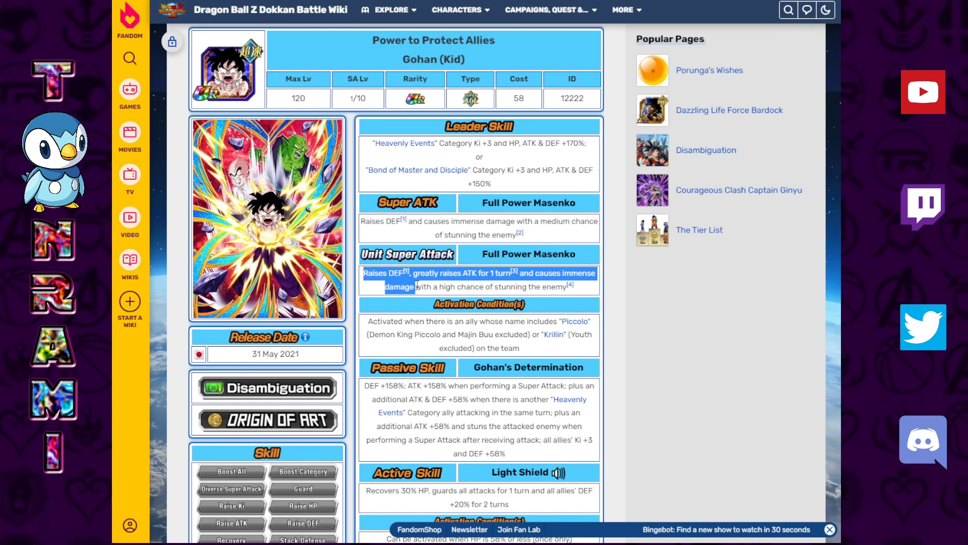
scroll("down", 3)
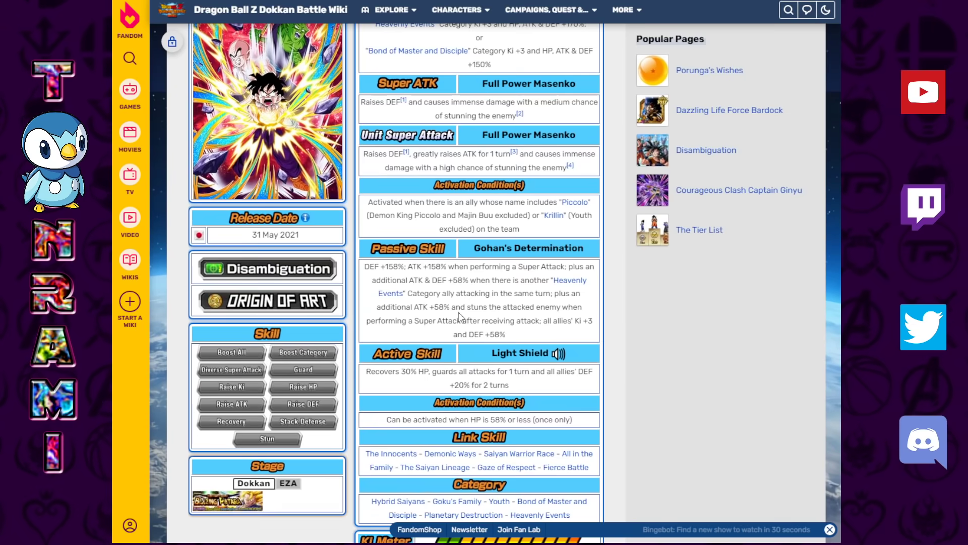
left_click_drag(366, 266, 445, 266)
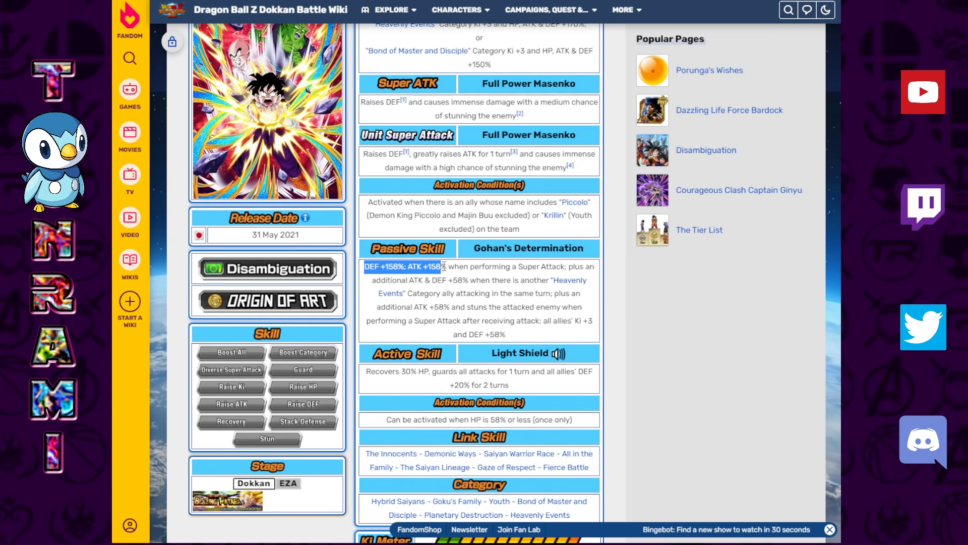
left_click_drag(444, 267, 570, 271)
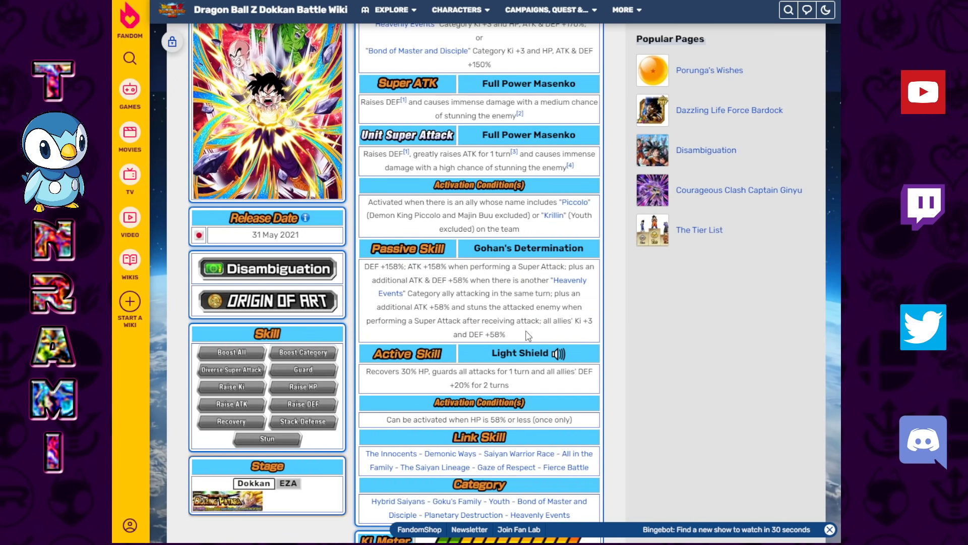
mouse_move(516, 388)
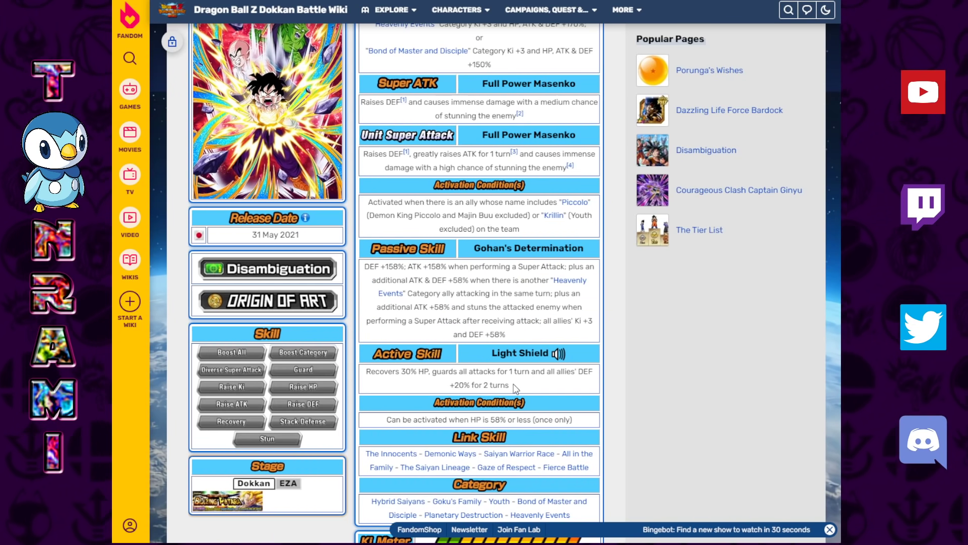
double_click(478, 334)
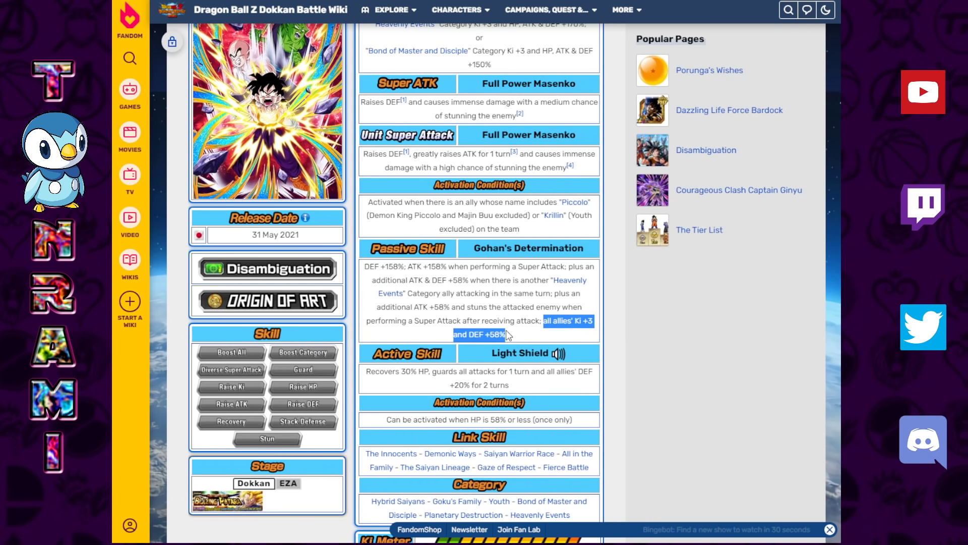
mouse_move(587, 336)
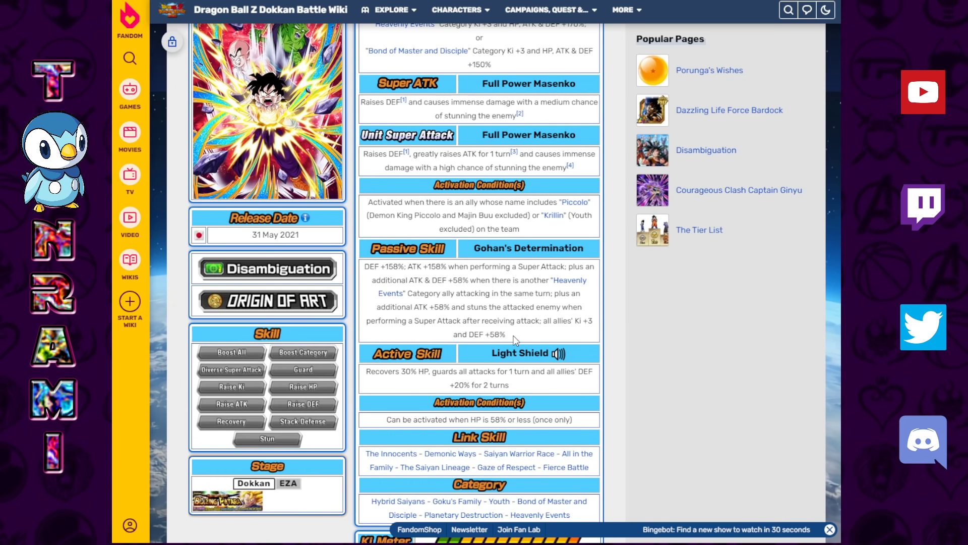
scroll("down", 3)
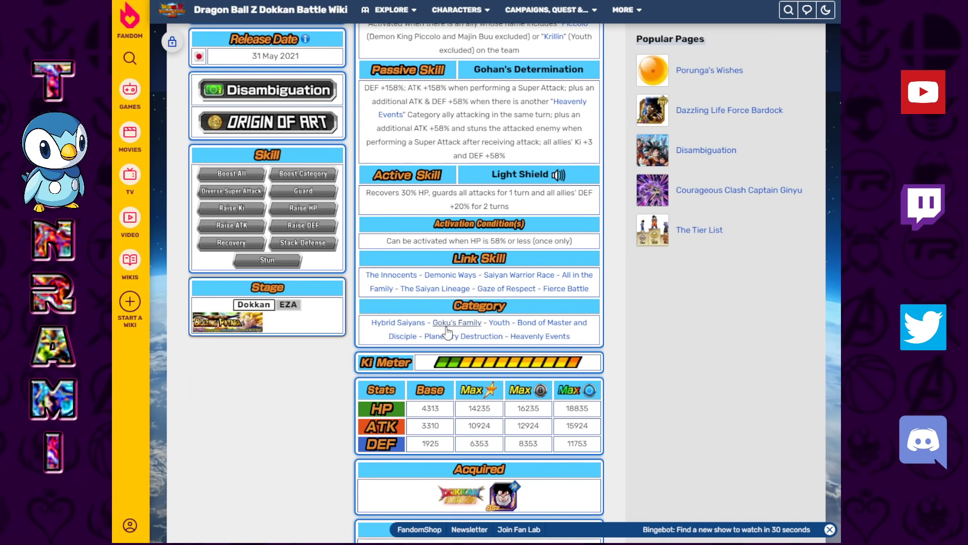
mouse_move(448, 339)
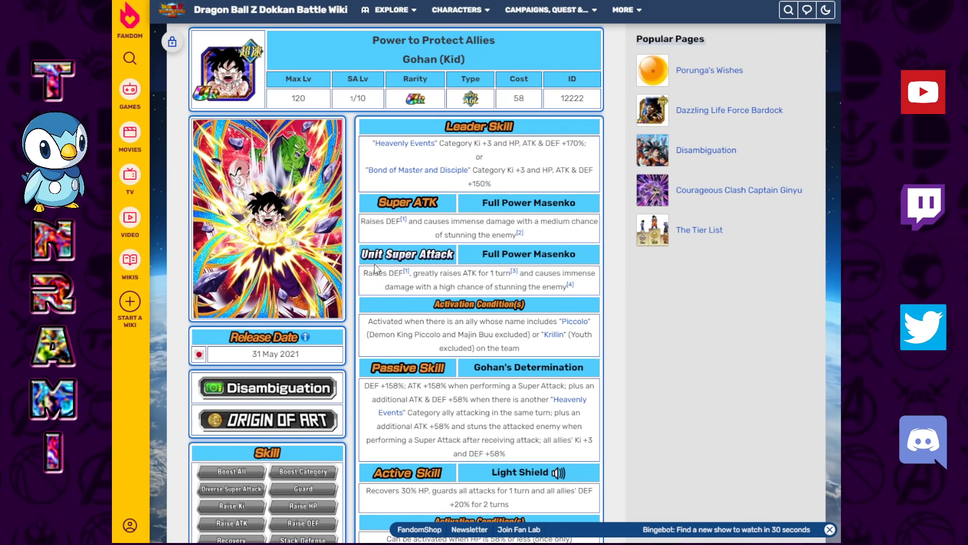
scroll("down", 3)
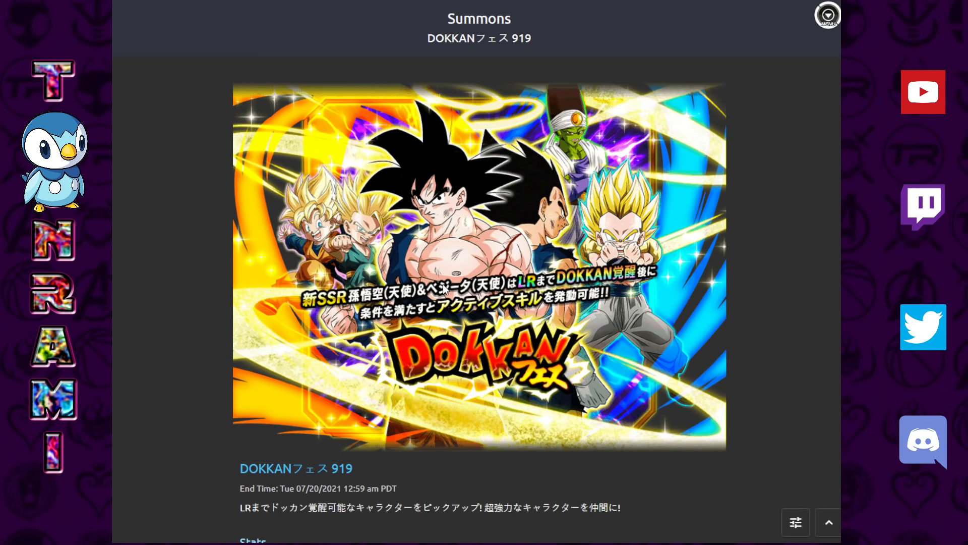
mouse_move(126, 249)
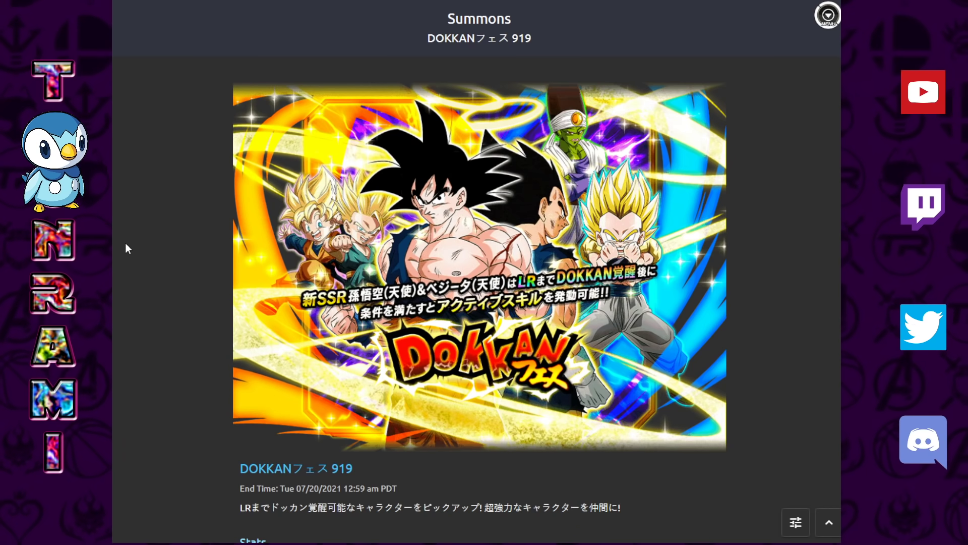
Scroll the DOKKAN Festival 919 summon page down to its rates table and Featured cards.
scroll("down", 3)
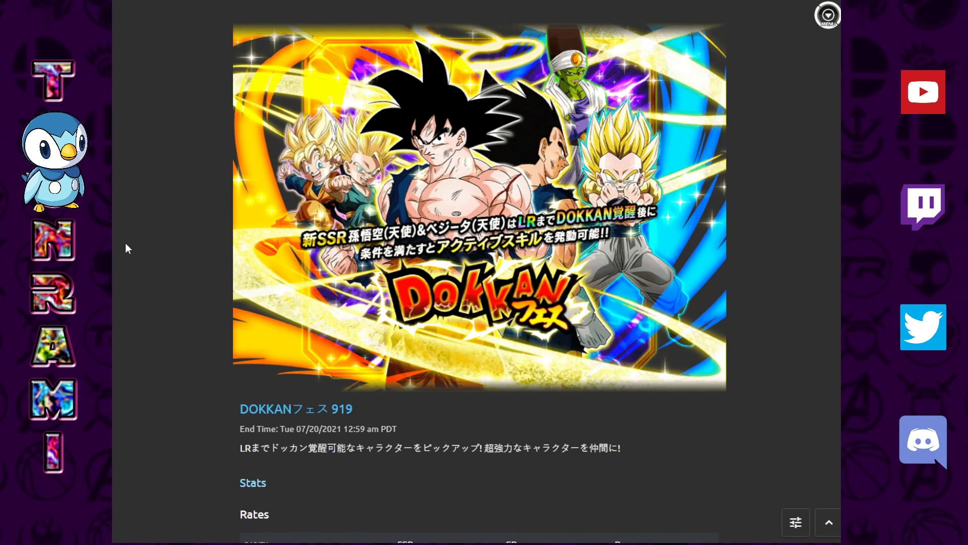
scroll("down", 3)
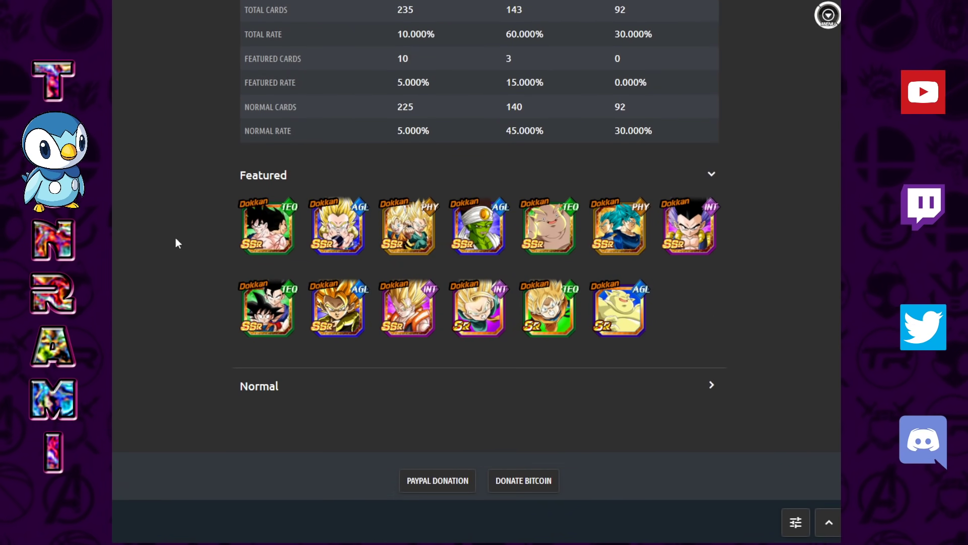
mouse_move(236, 231)
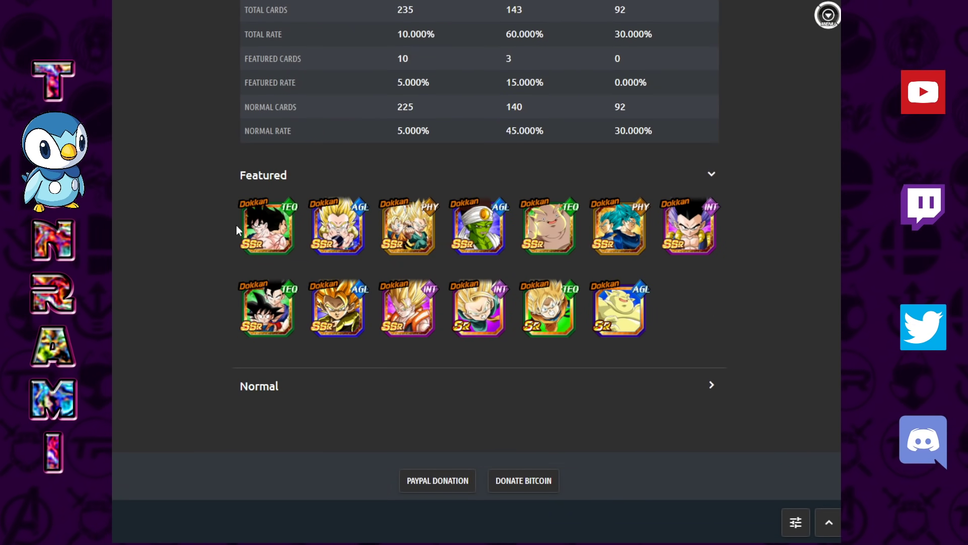
mouse_move(247, 234)
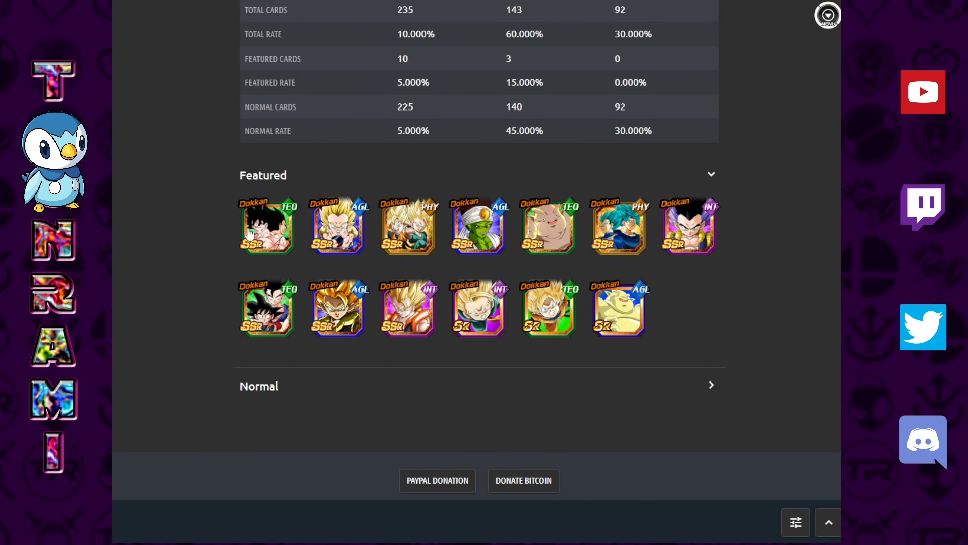
mouse_move(275, 243)
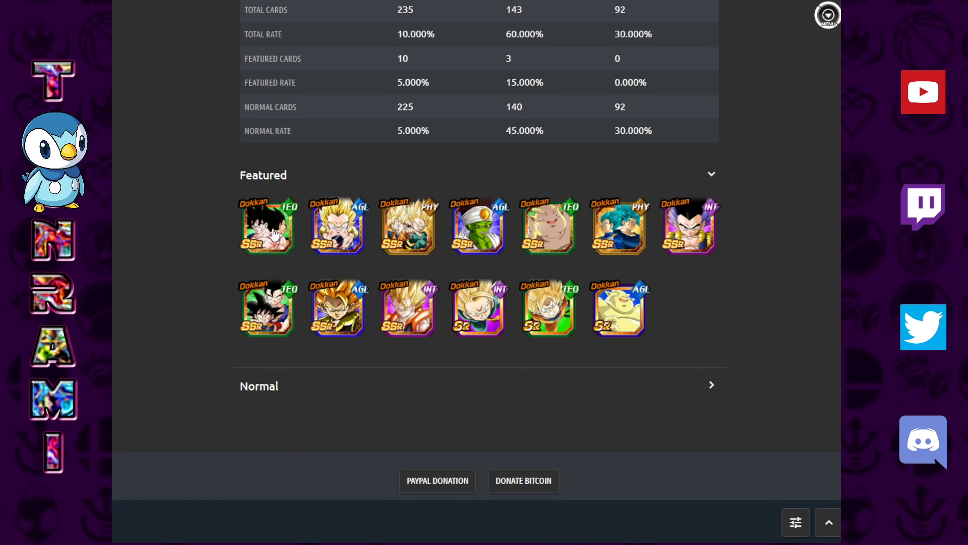
mouse_move(193, 235)
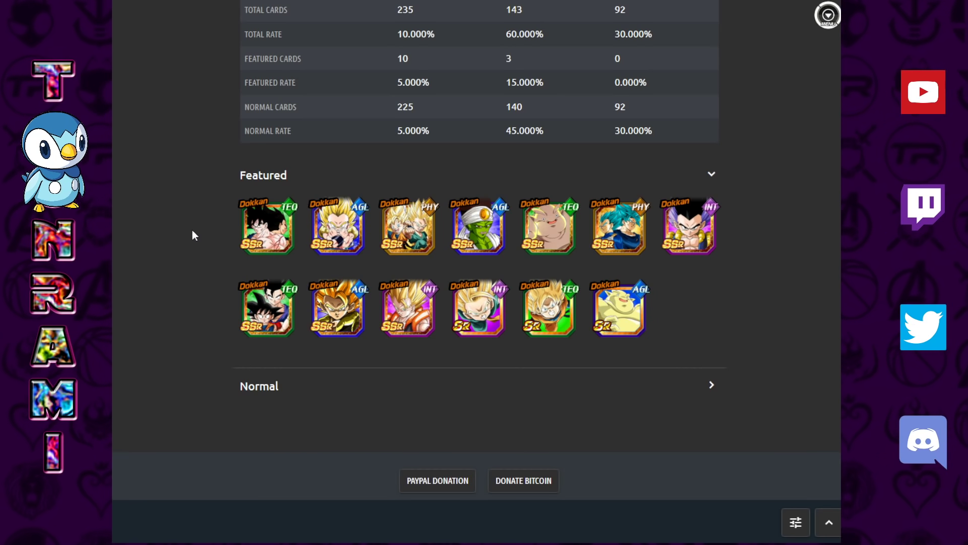
mouse_move(337, 225)
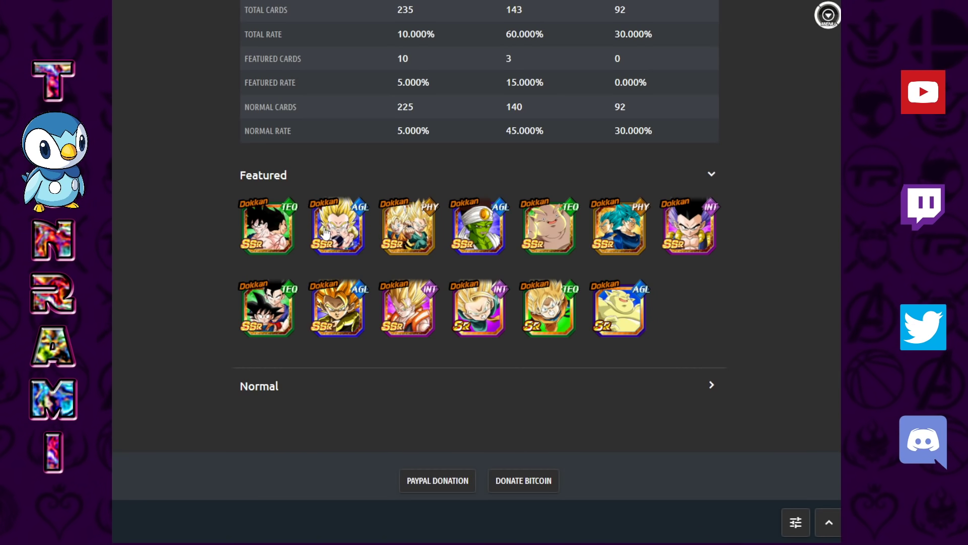
mouse_move(422, 243)
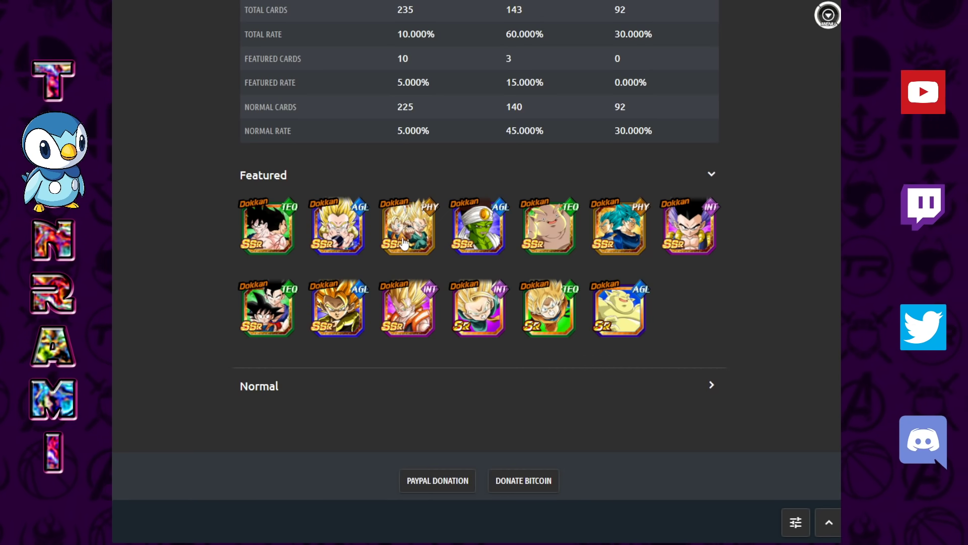
mouse_move(404, 224)
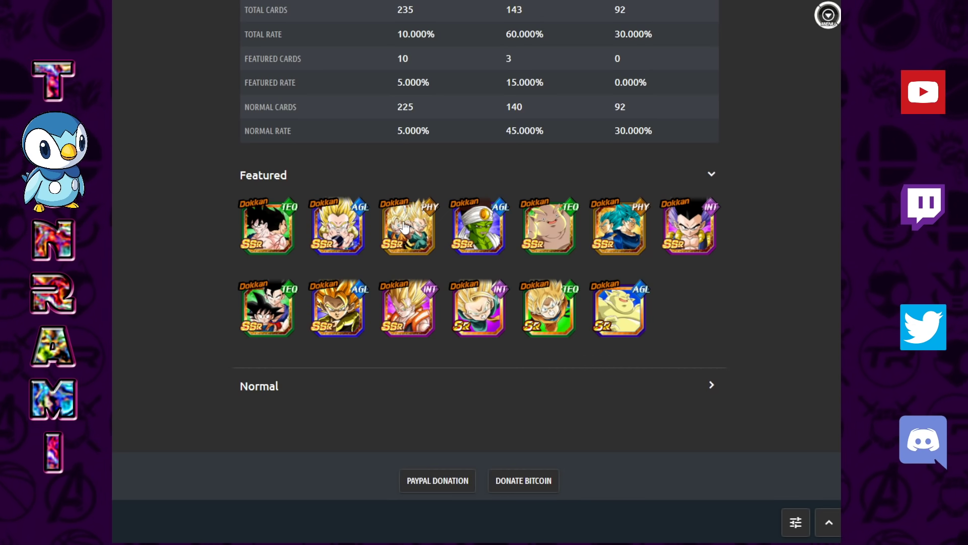
mouse_move(454, 243)
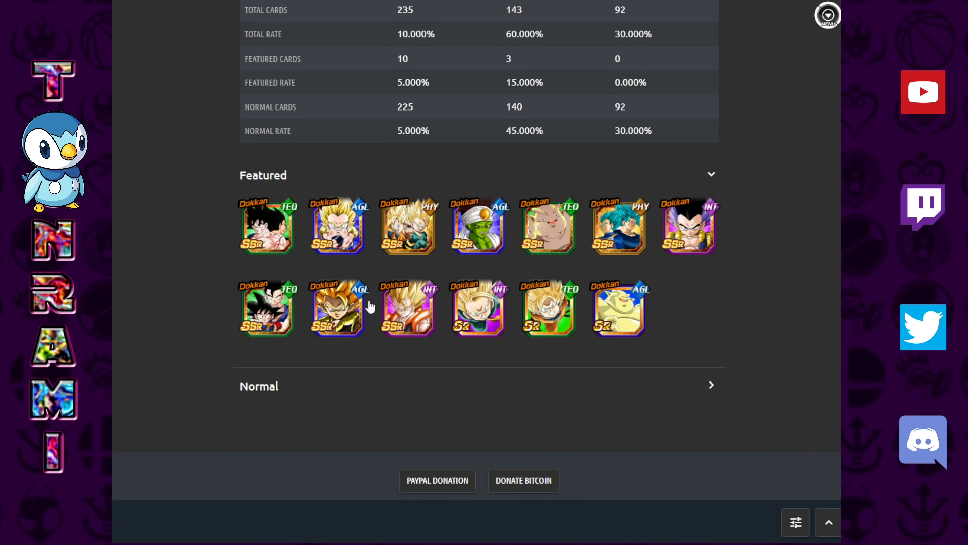
mouse_move(424, 289)
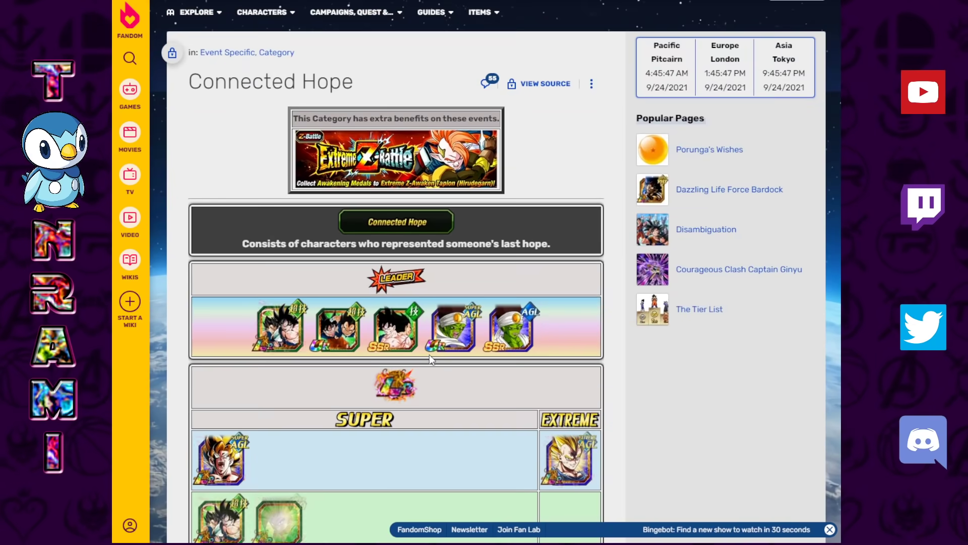
Scroll the category pages down to the Goku (Angel) & Vegeta (Angel) card icon.
scroll("down", 3)
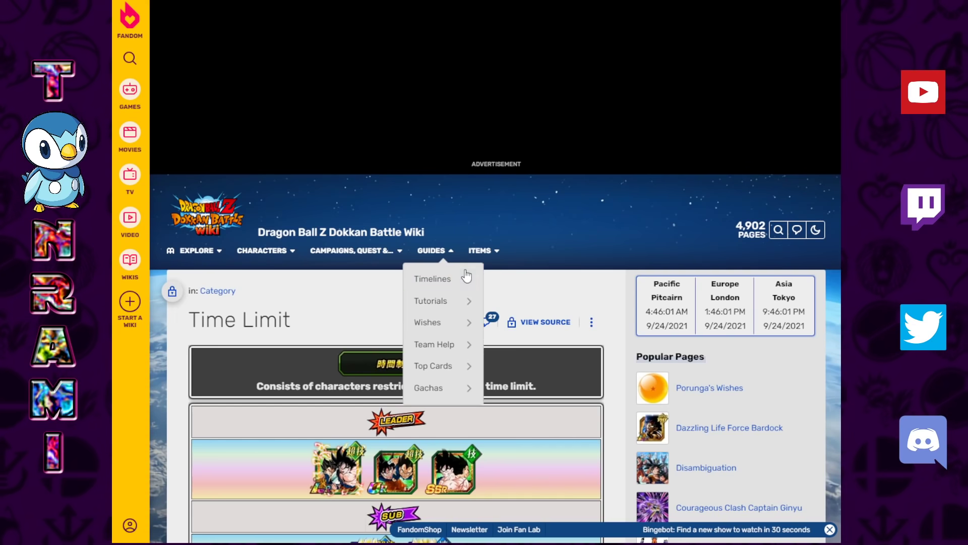
scroll("down", 3)
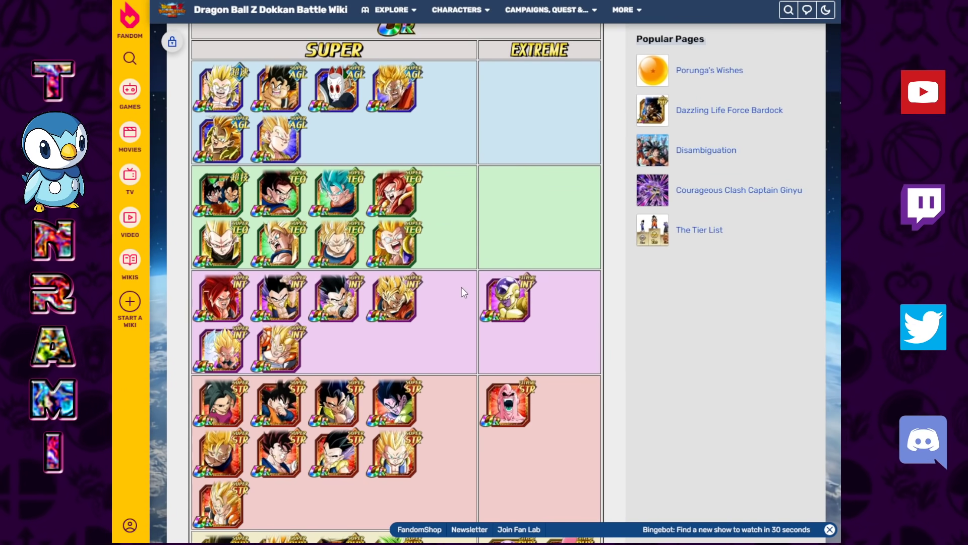
scroll("down", 3)
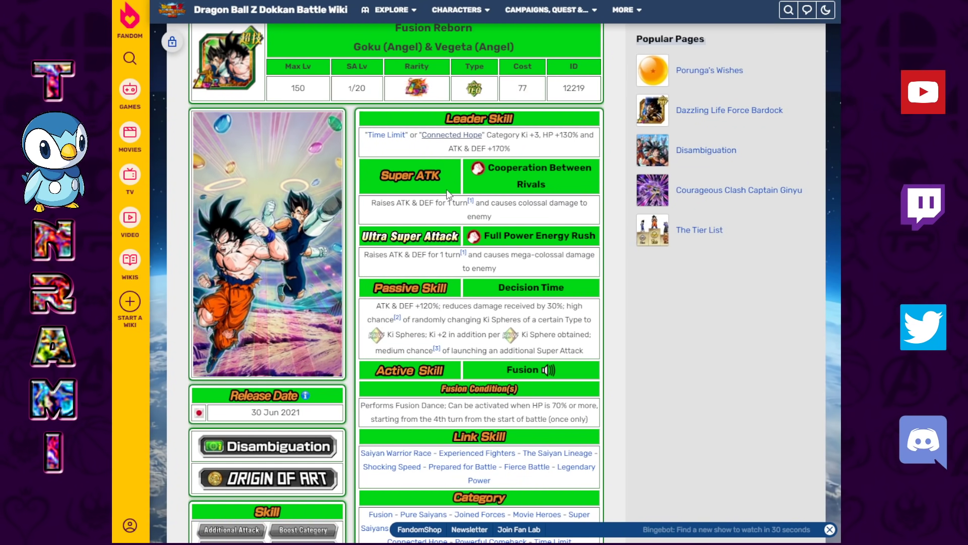
double_click(558, 135)
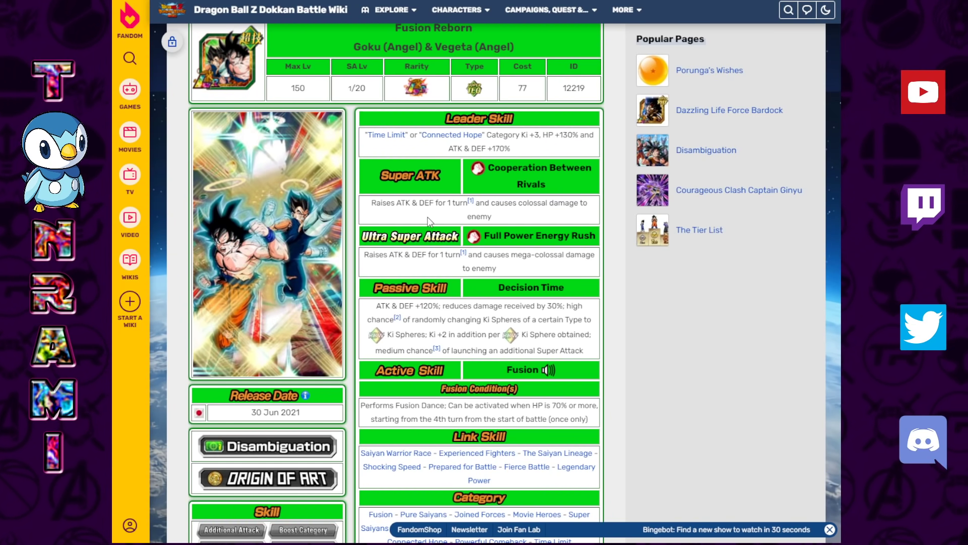
left_click_drag(371, 203, 534, 202)
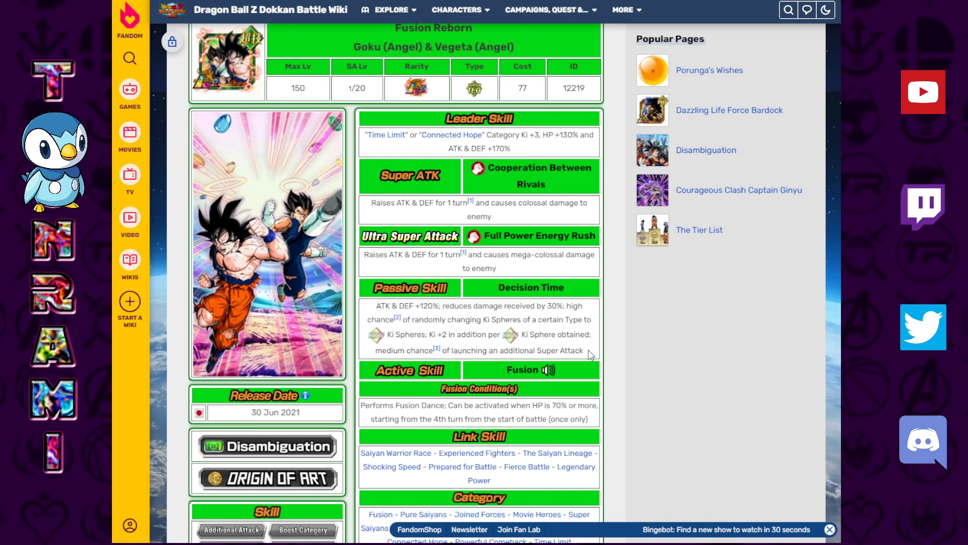
left_click_drag(370, 306, 575, 350)
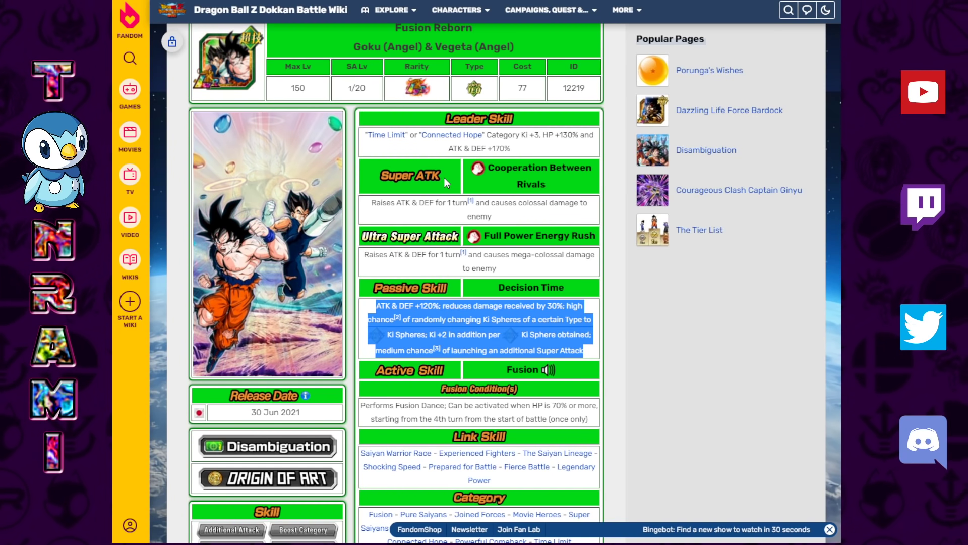
scroll("down", 3)
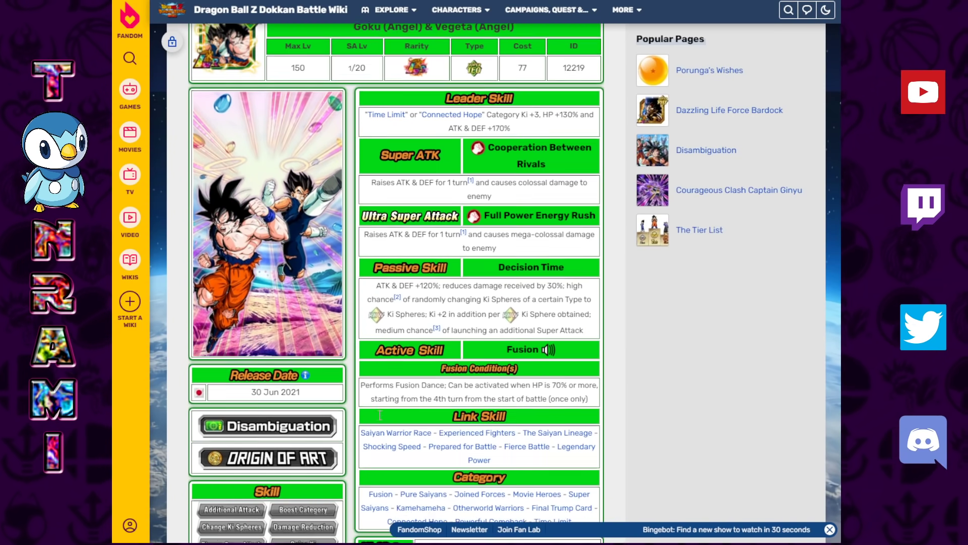
scroll("down", 3)
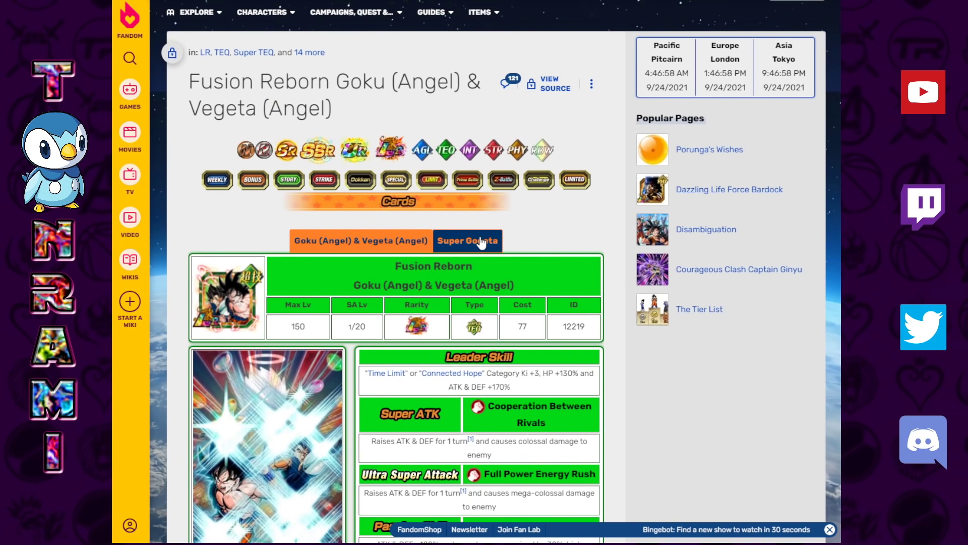
Show the Super Gogeta form and highlight its once-only 30% HP recovery passive text.
left_click(467, 241)
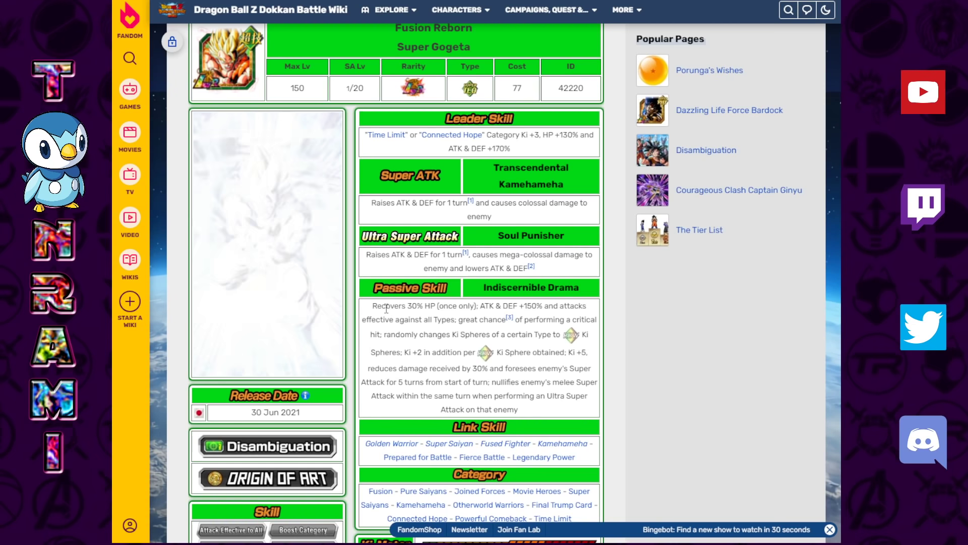
left_click_drag(372, 305, 471, 305)
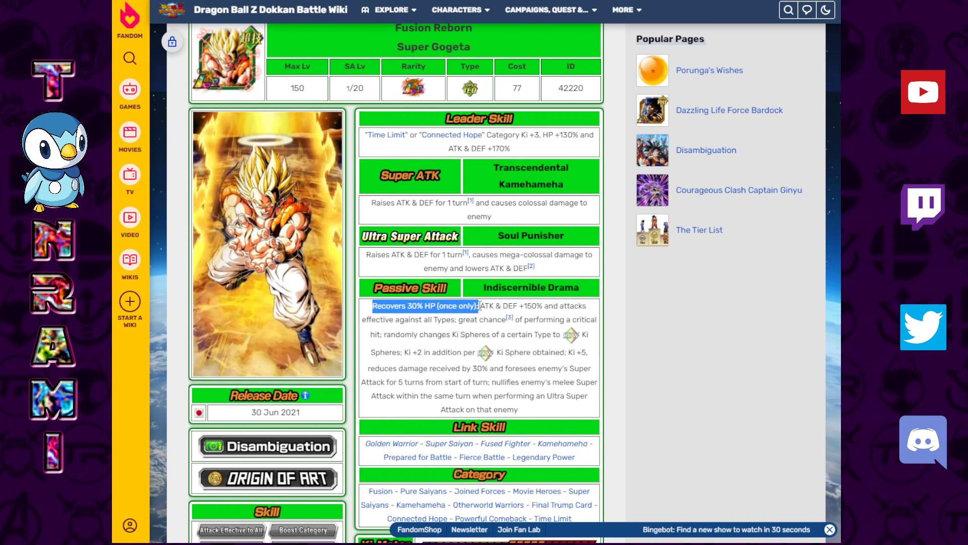
left_click_drag(478, 306, 420, 320)
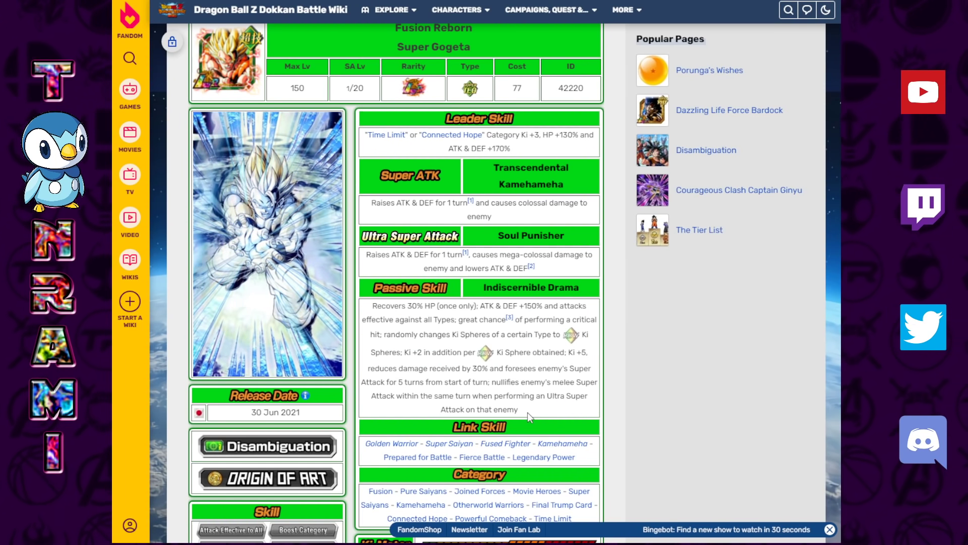
left_click_drag(364, 305, 519, 409)
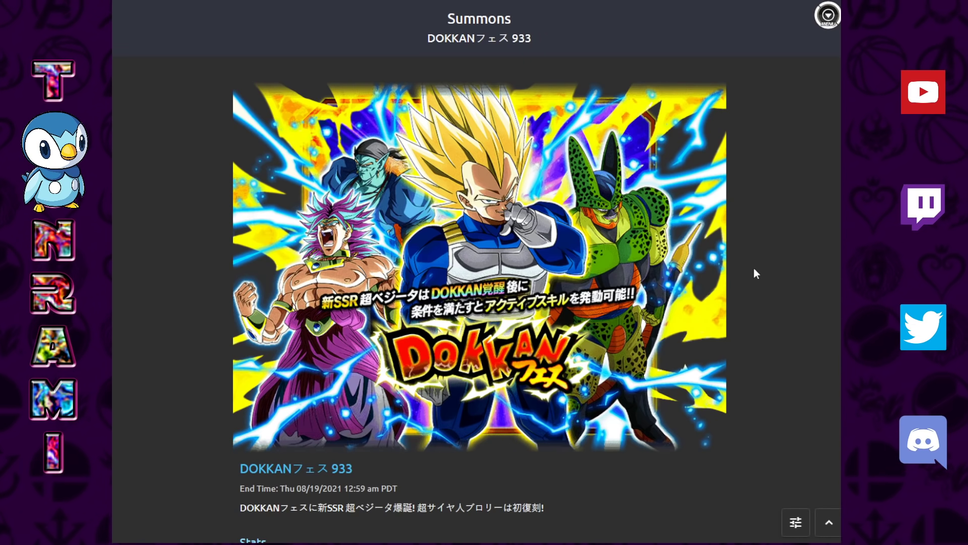
mouse_move(791, 267)
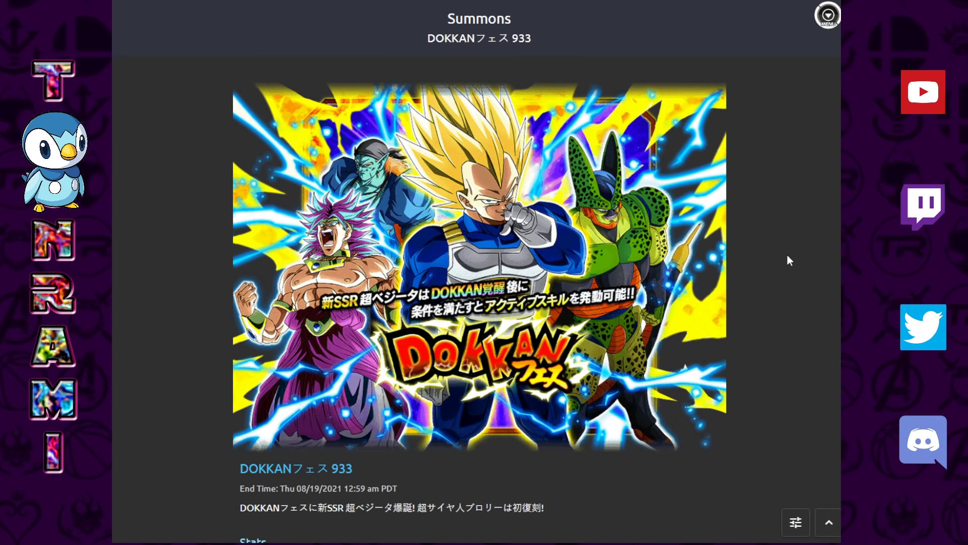
mouse_move(782, 264)
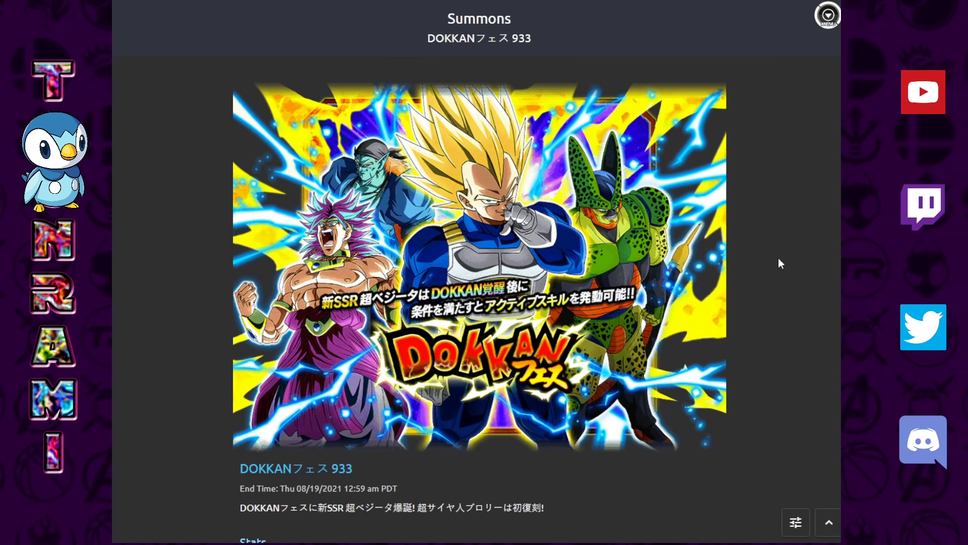
Scroll the DOKKANフェス 933 summon page down to its rates table and featured cards.
scroll("down", 3)
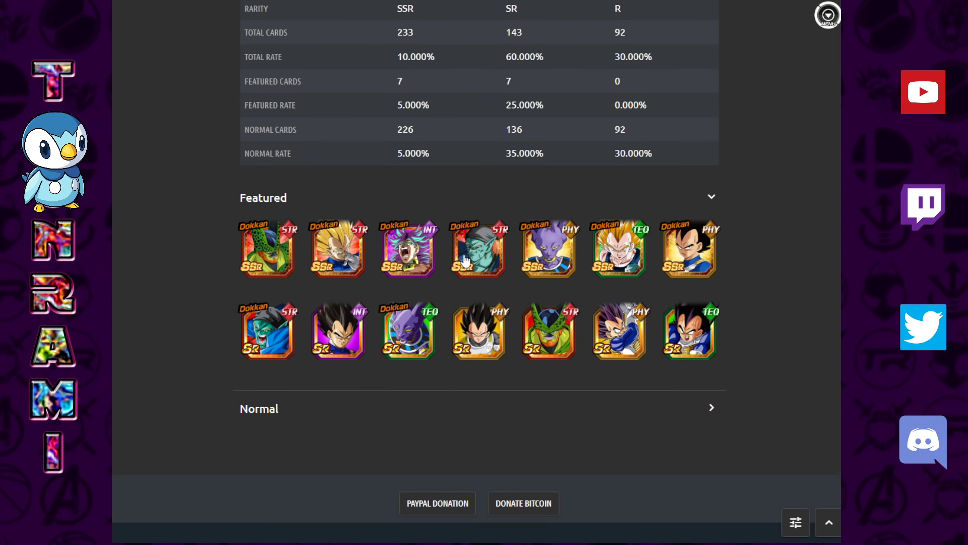
mouse_move(388, 265)
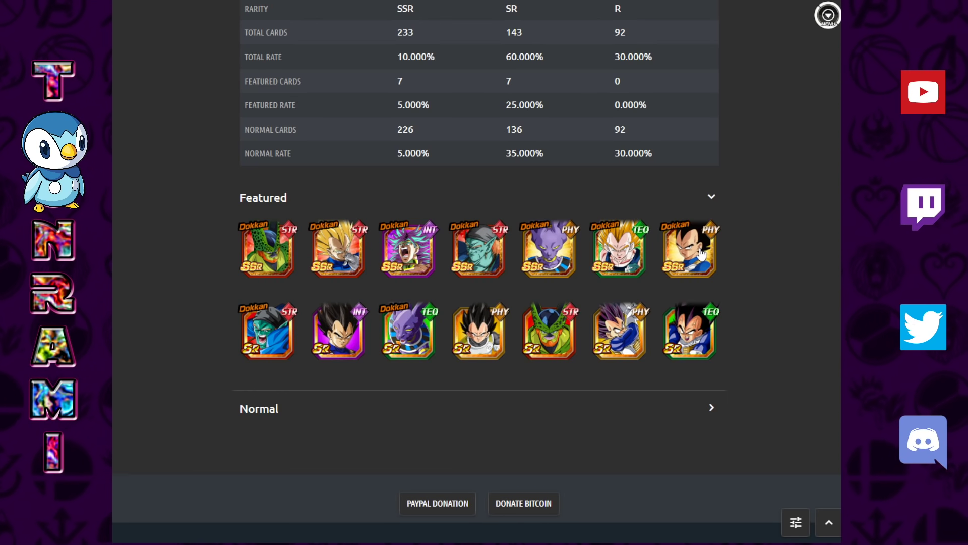
mouse_move(724, 269)
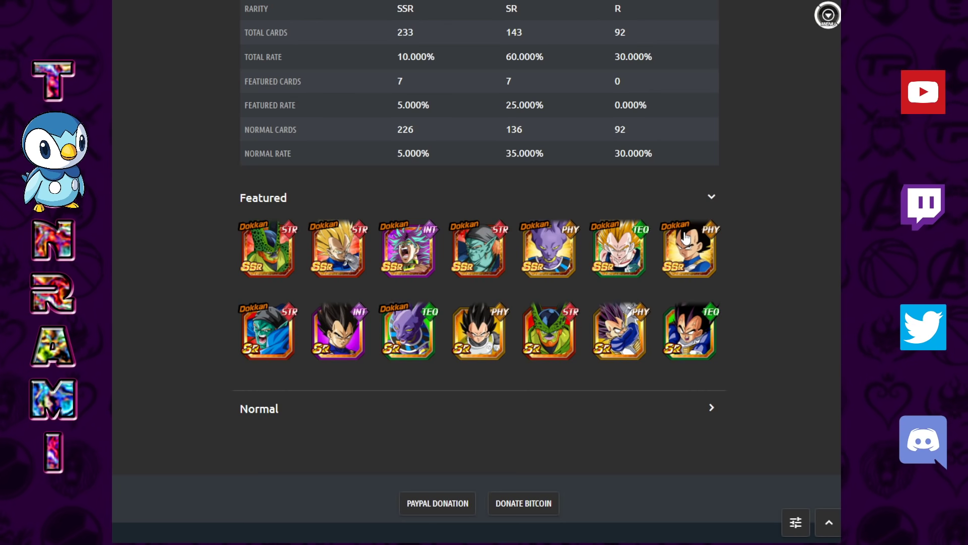
mouse_move(683, 239)
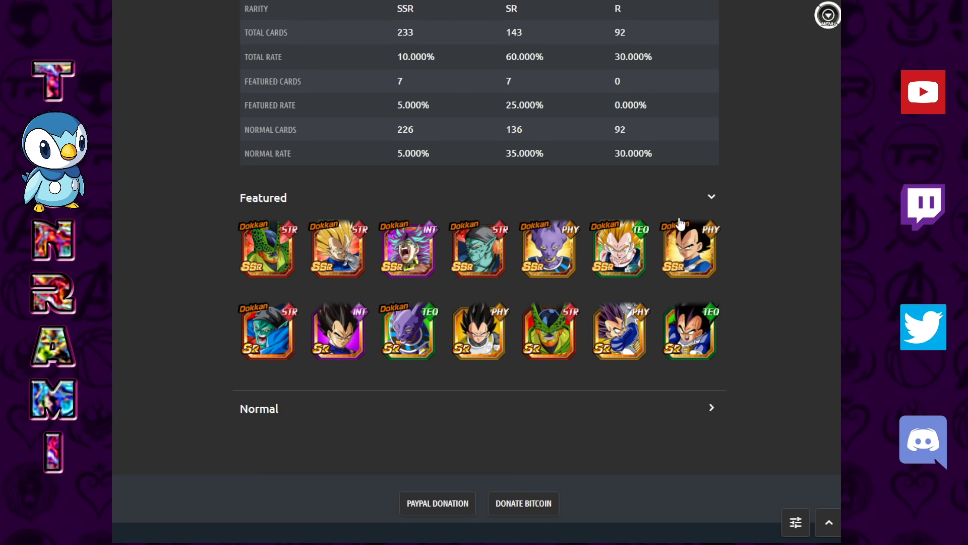
mouse_move(692, 281)
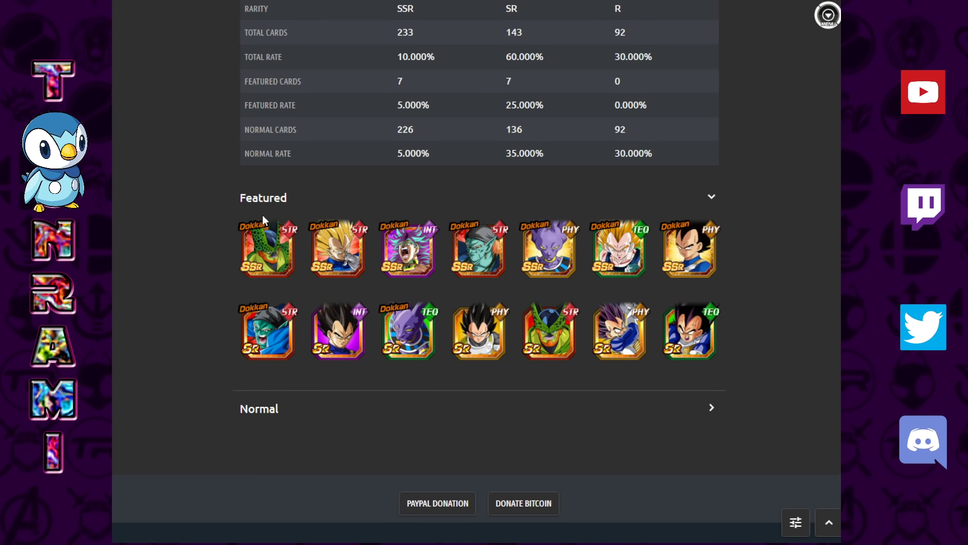
mouse_move(578, 272)
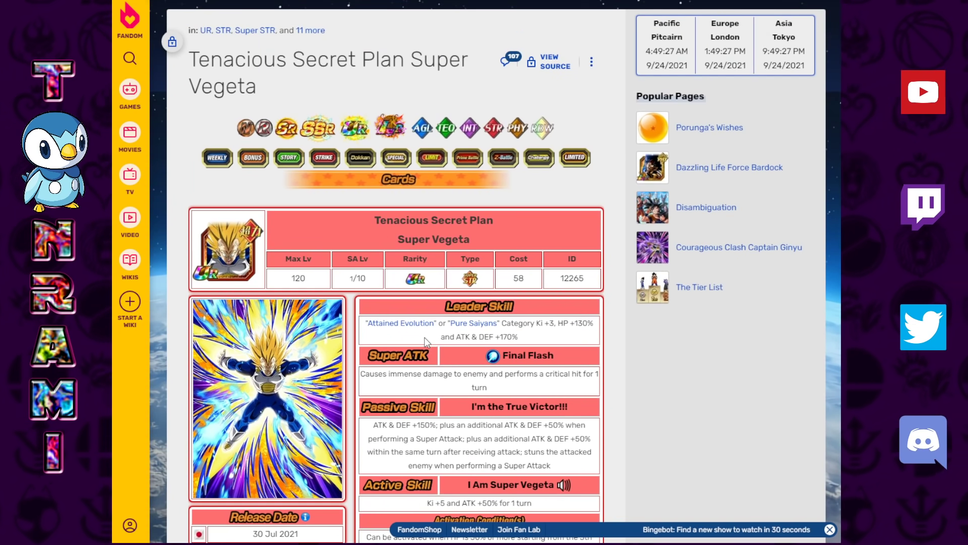
Browse the Attained Evolution category list down through its card grid.
scroll("down", 3)
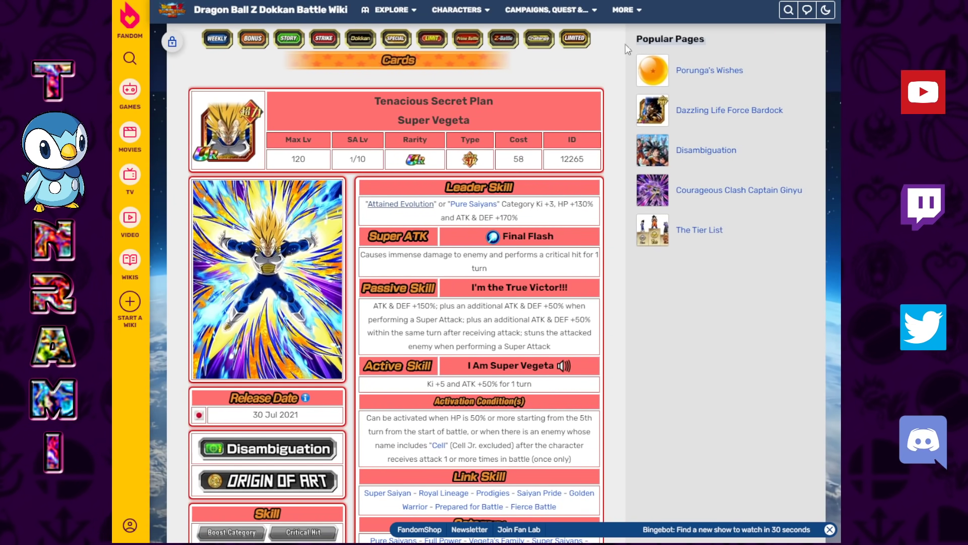
left_click(400, 203)
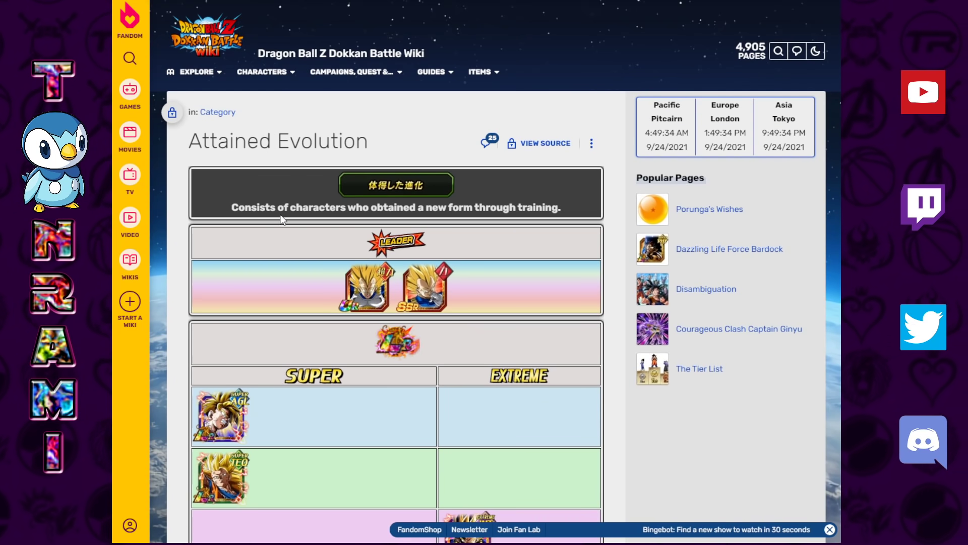
scroll("down", 3)
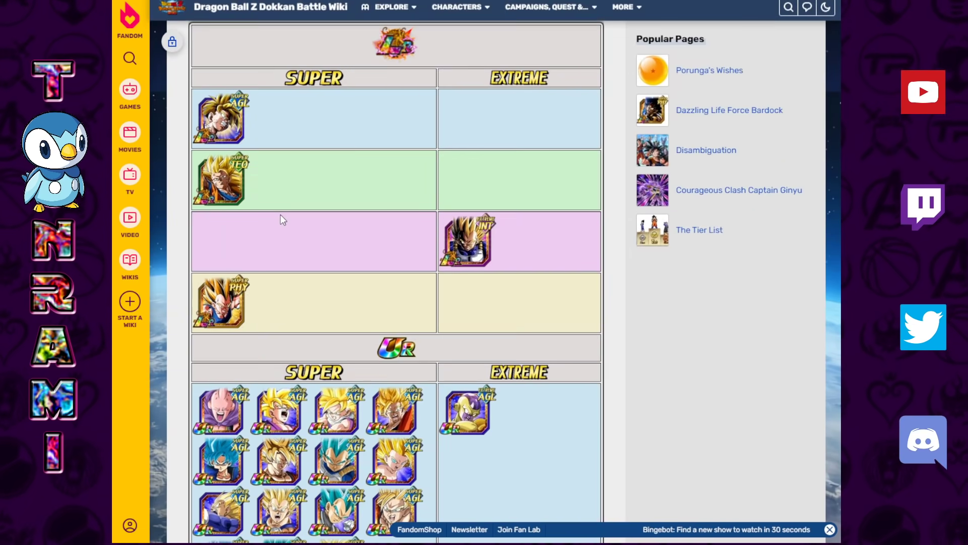
scroll("down", 3)
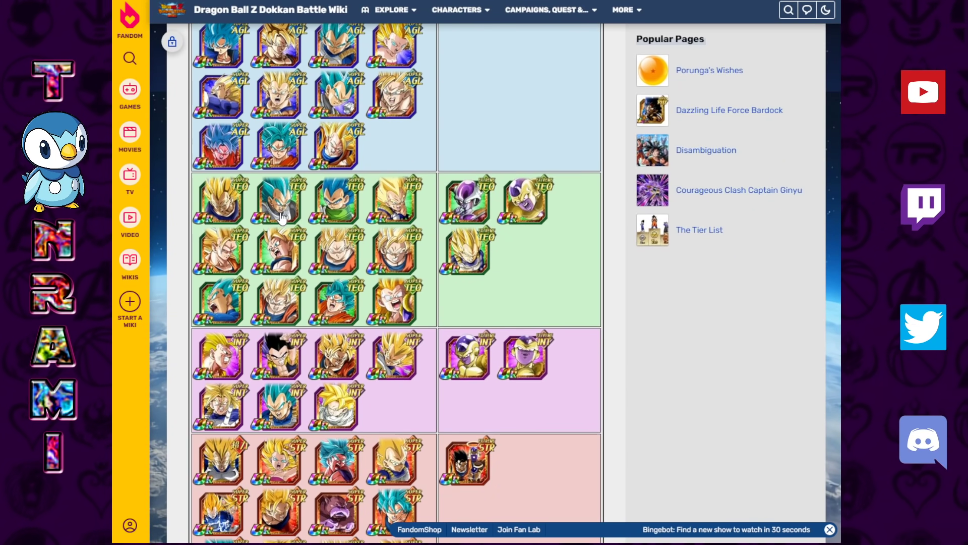
scroll("down", 3)
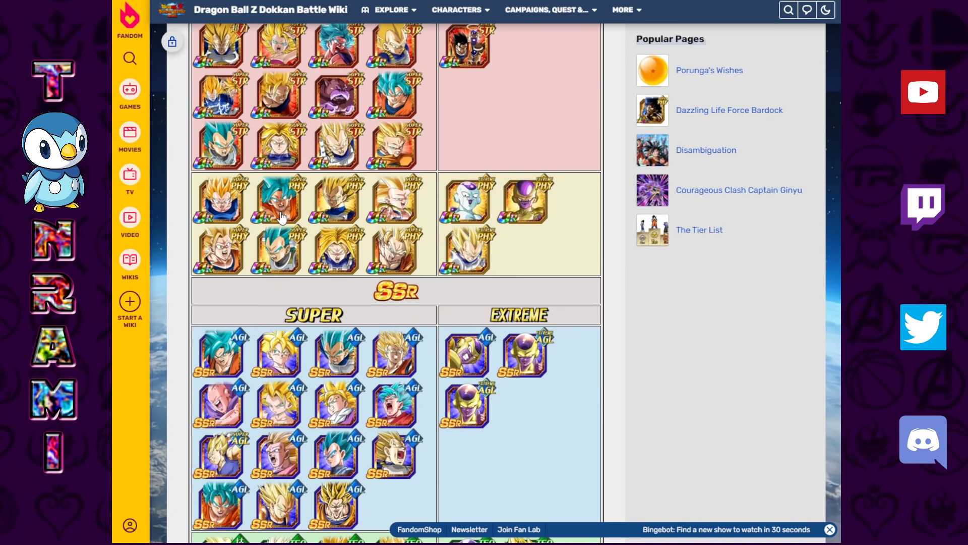
scroll("down", 3)
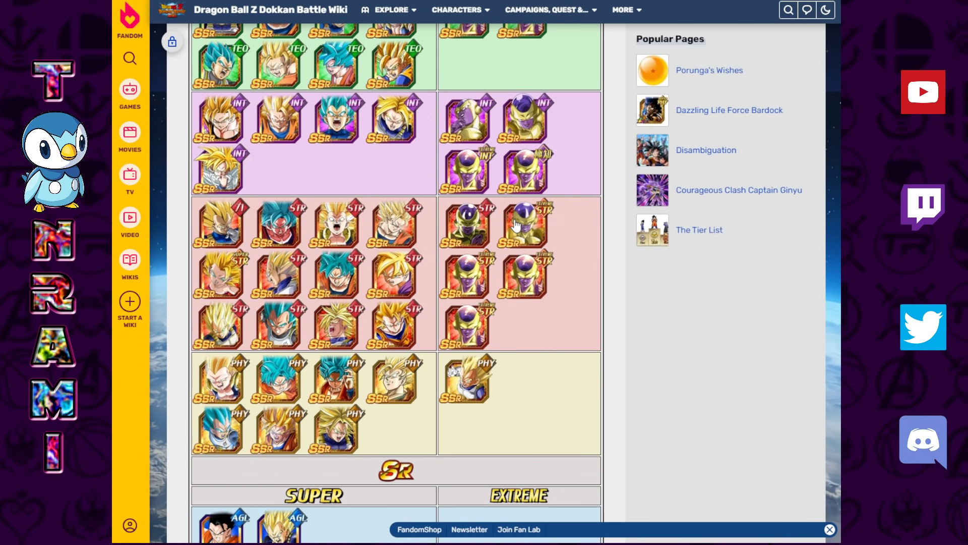
scroll("down", 3)
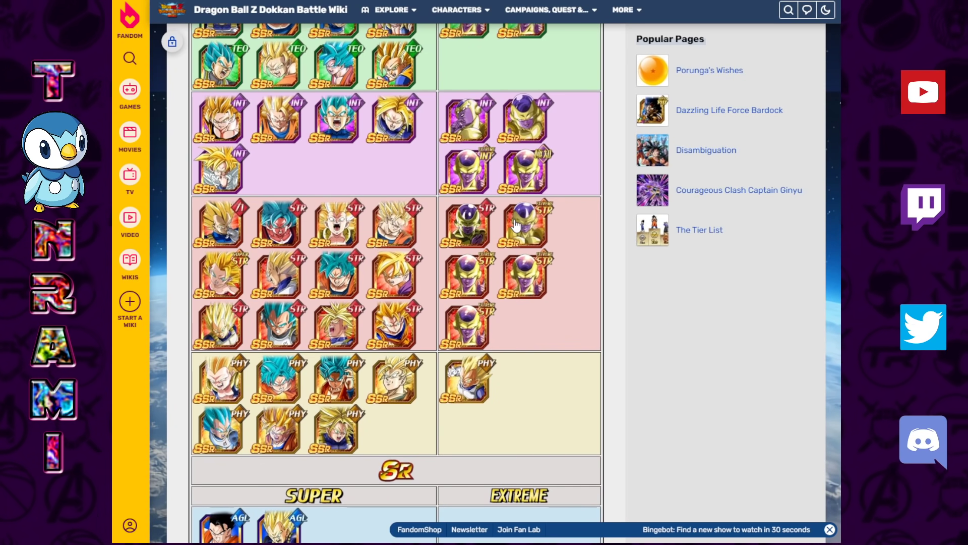
scroll("down", 3)
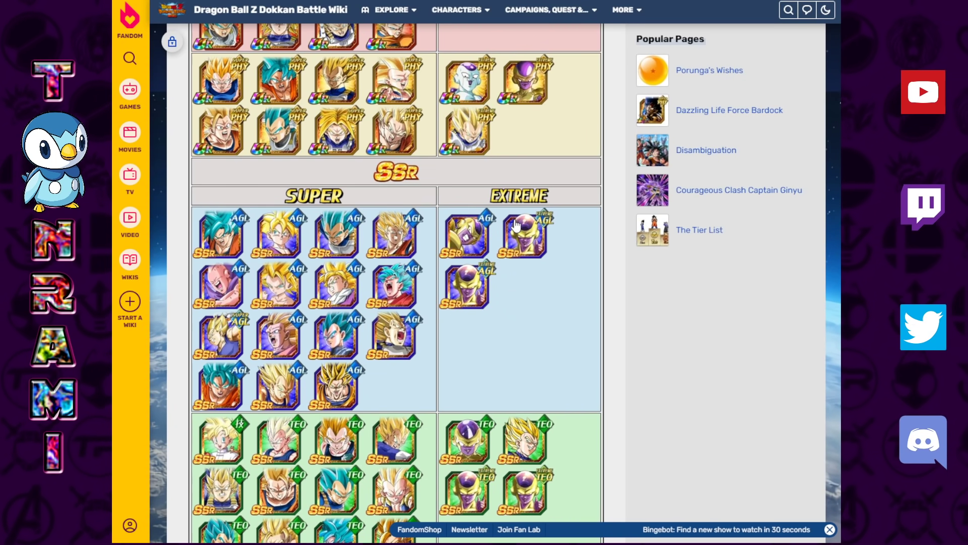
scroll("down", 3)
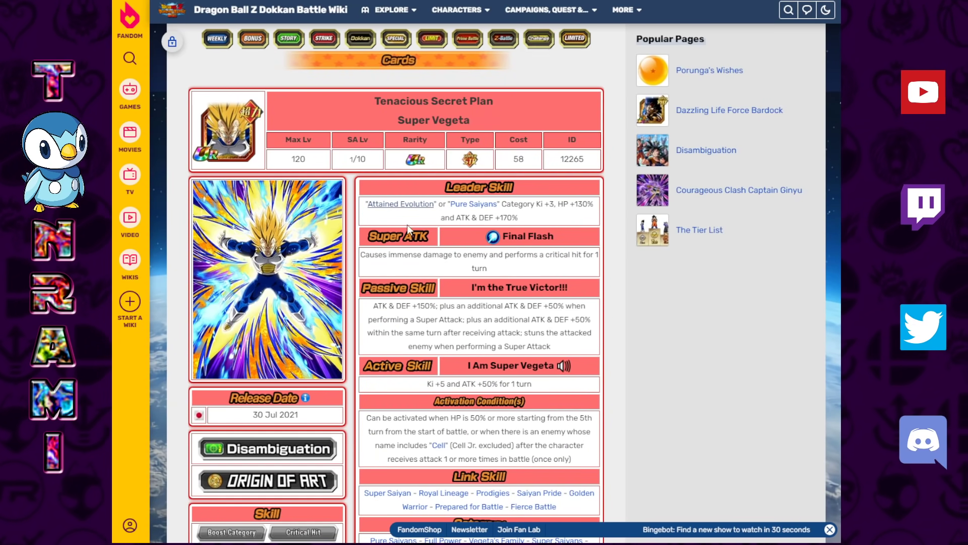
mouse_move(489, 215)
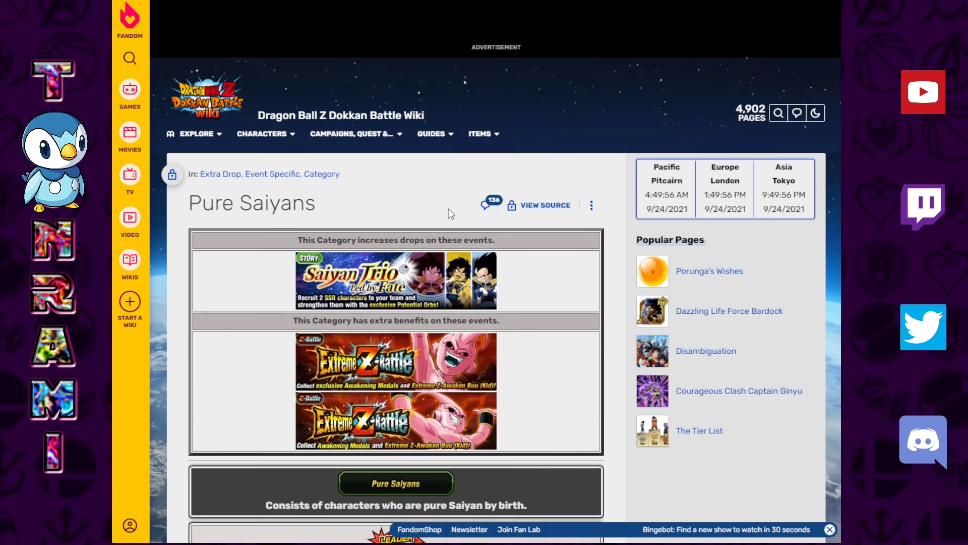
scroll("down", 3)
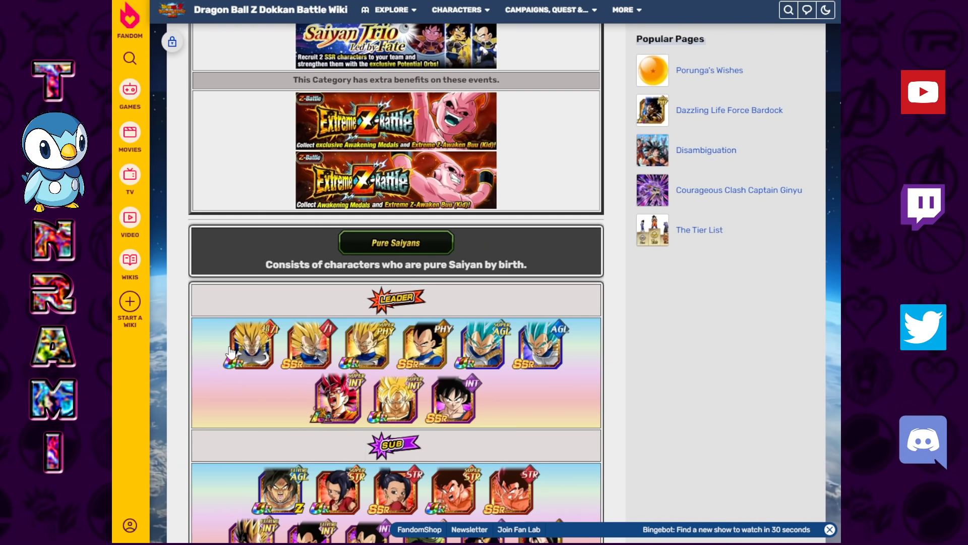
mouse_move(587, 352)
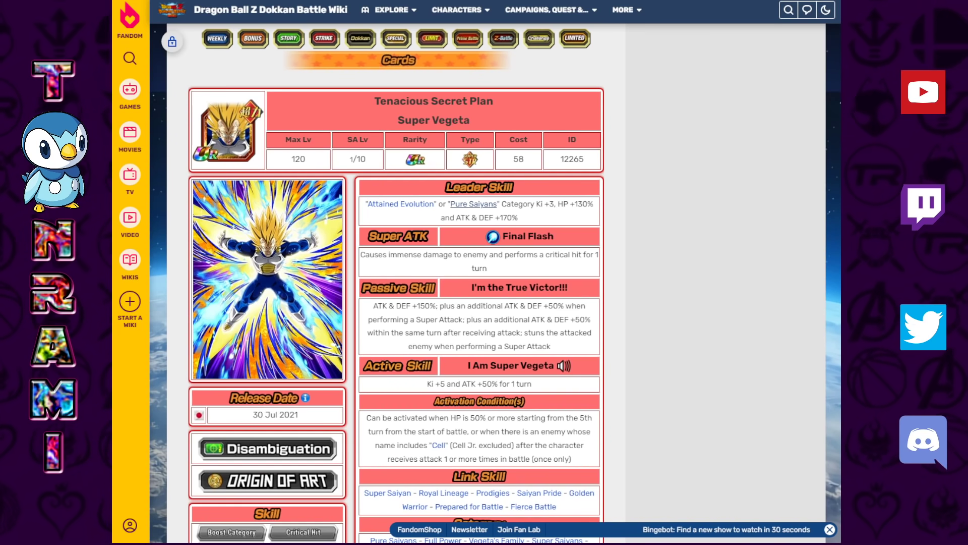
mouse_move(433, 198)
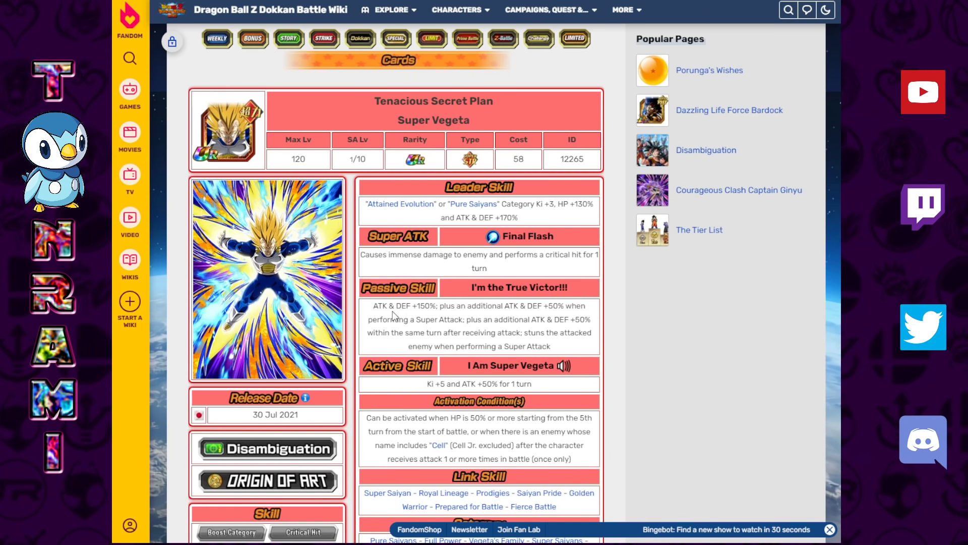
mouse_move(576, 311)
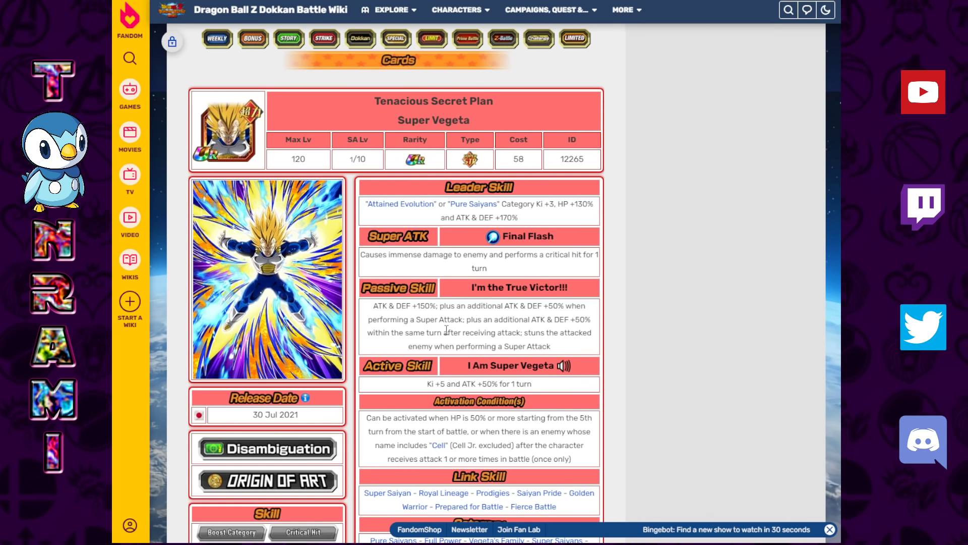
mouse_move(530, 343)
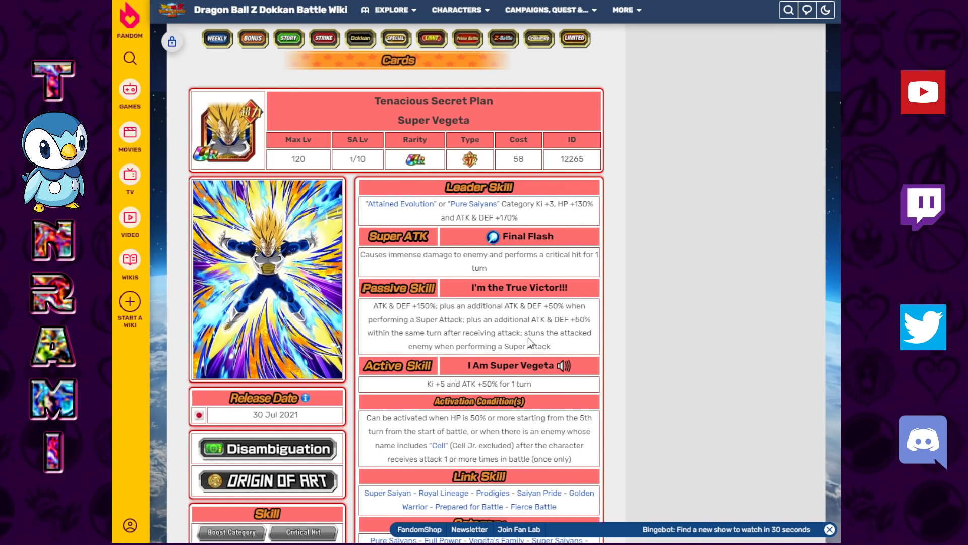
Highlight Super Vegeta's active skill effect and the word battle in its activation condition.
left_click_drag(526, 332, 549, 346)
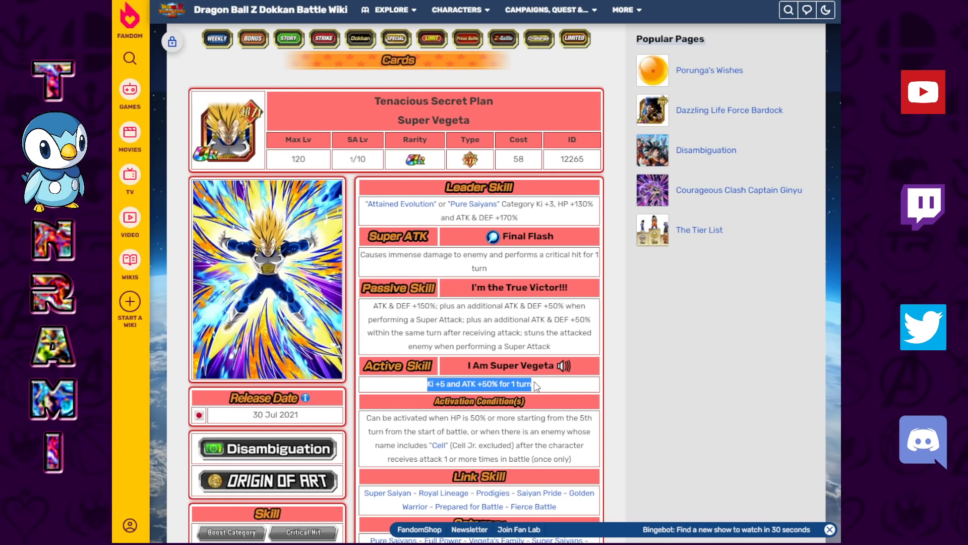
left_click(476, 384)
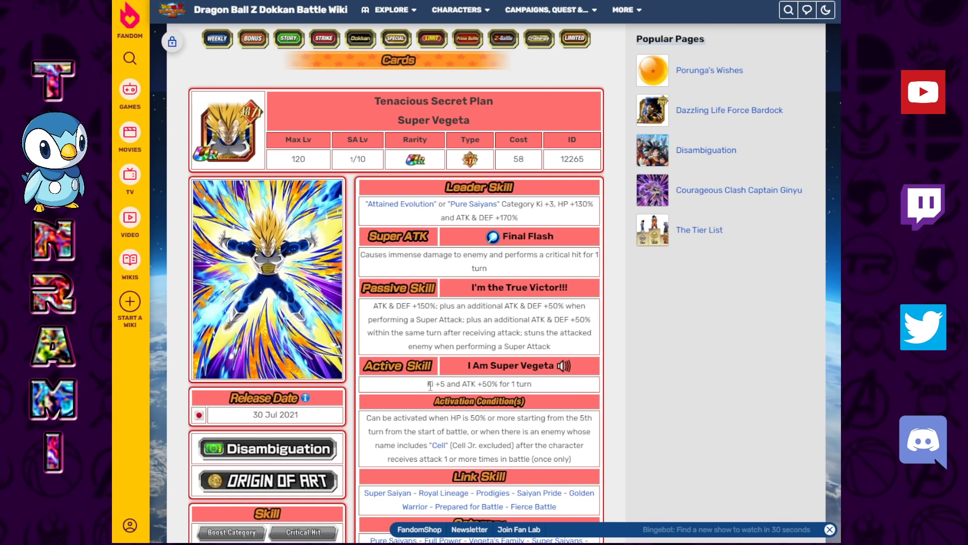
scroll("down", 3)
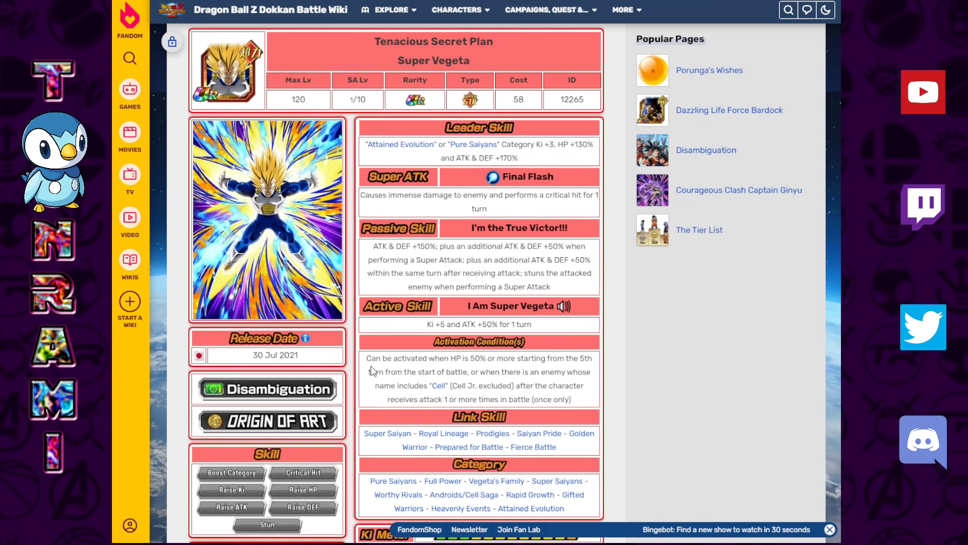
left_click_drag(371, 358, 573, 358)
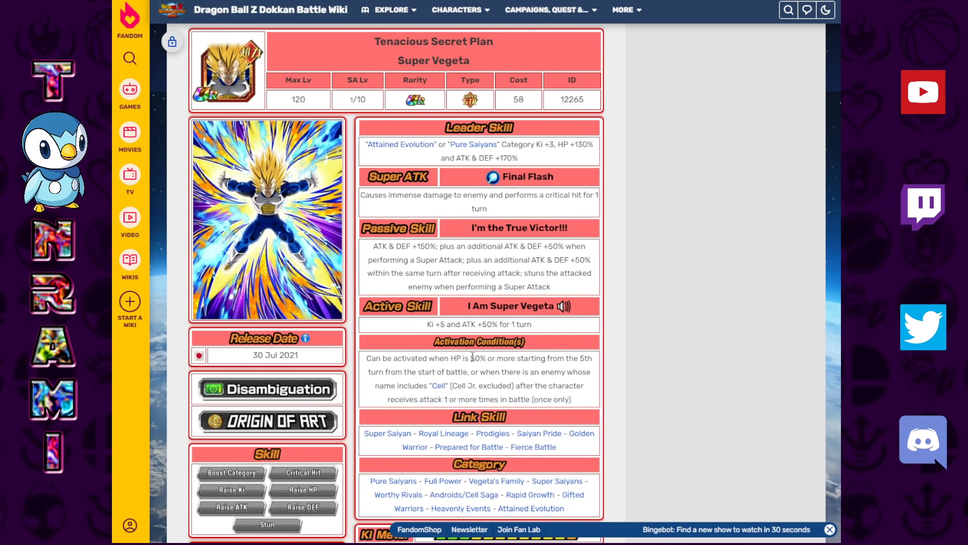
left_click_drag(472, 358, 593, 359)
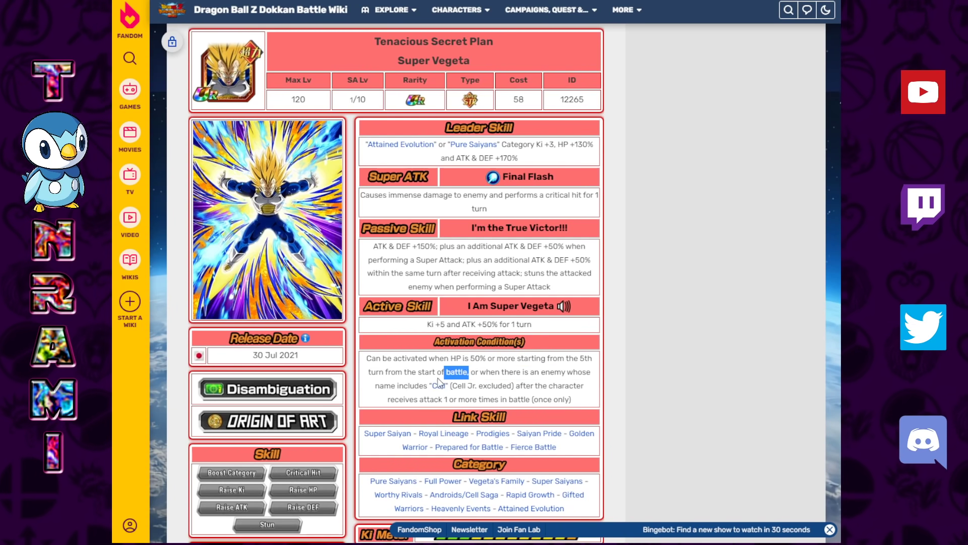
left_click_drag(438, 379, 519, 385)
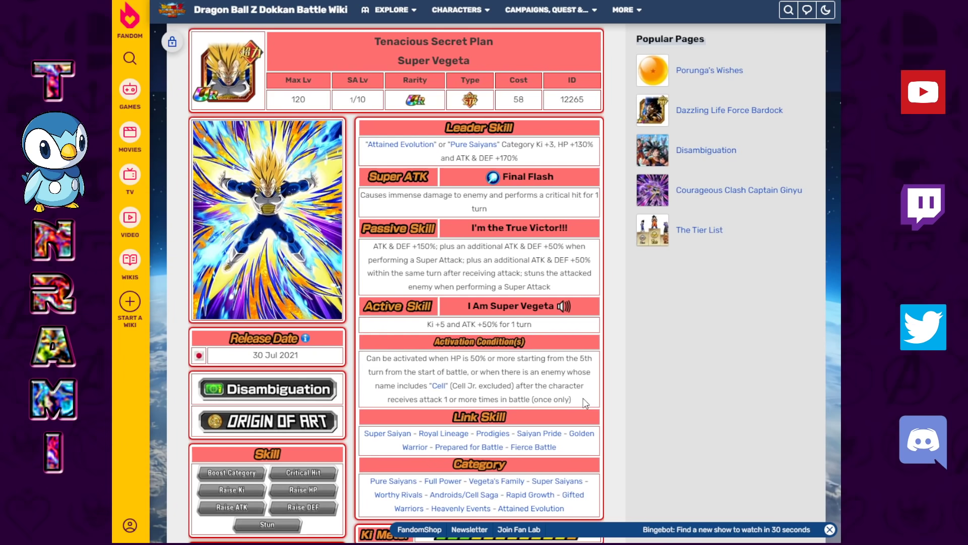
mouse_move(560, 315)
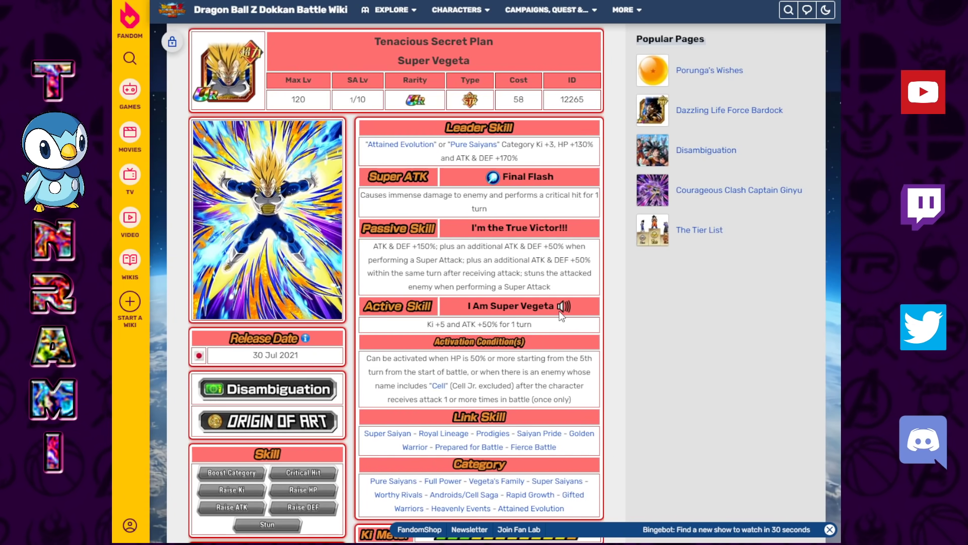
Scroll to Super Vegeta's stats table and back up to the skills.
scroll("down", 3)
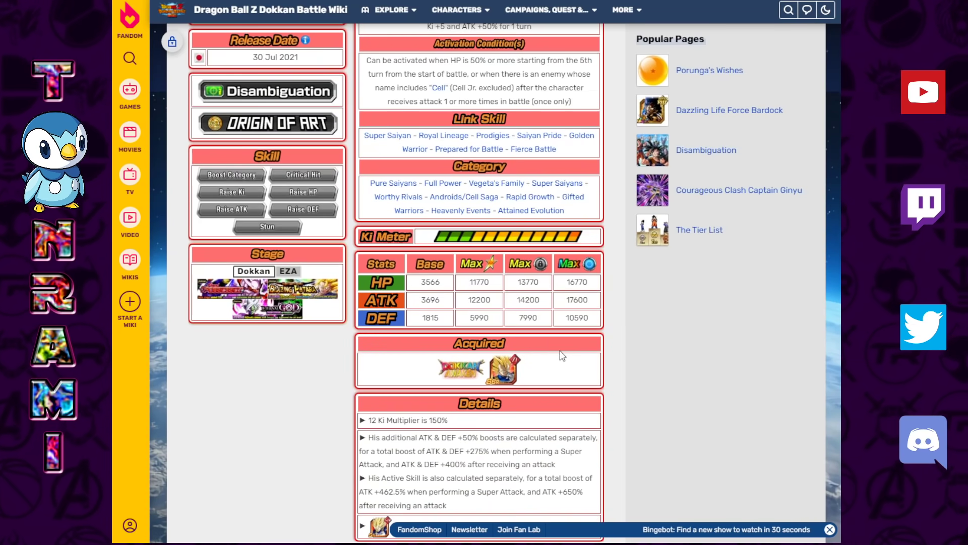
scroll("up", 3)
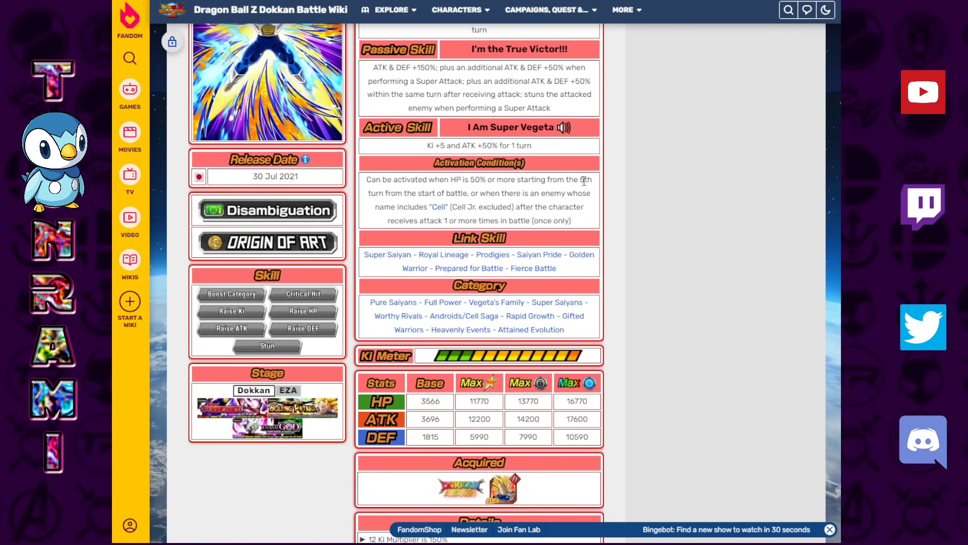
mouse_move(539, 253)
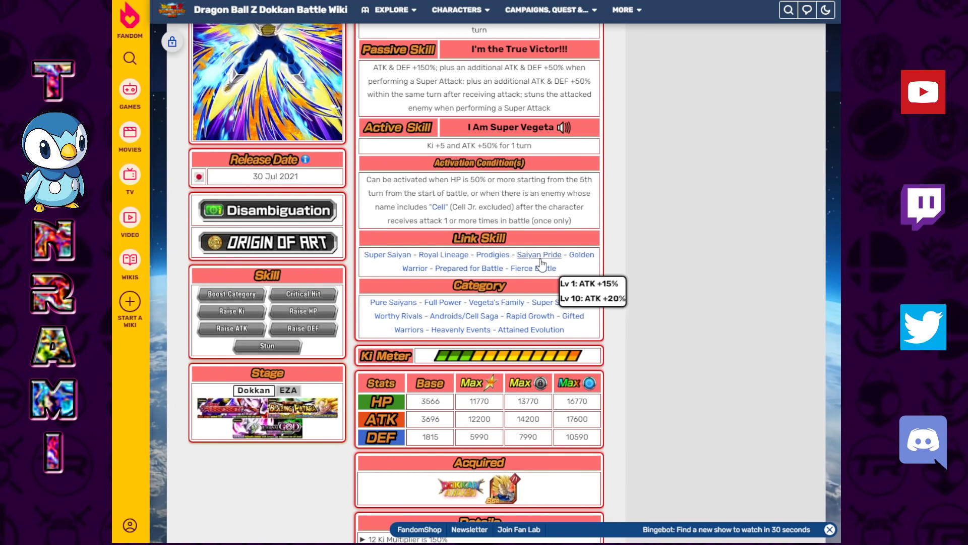
mouse_move(538, 262)
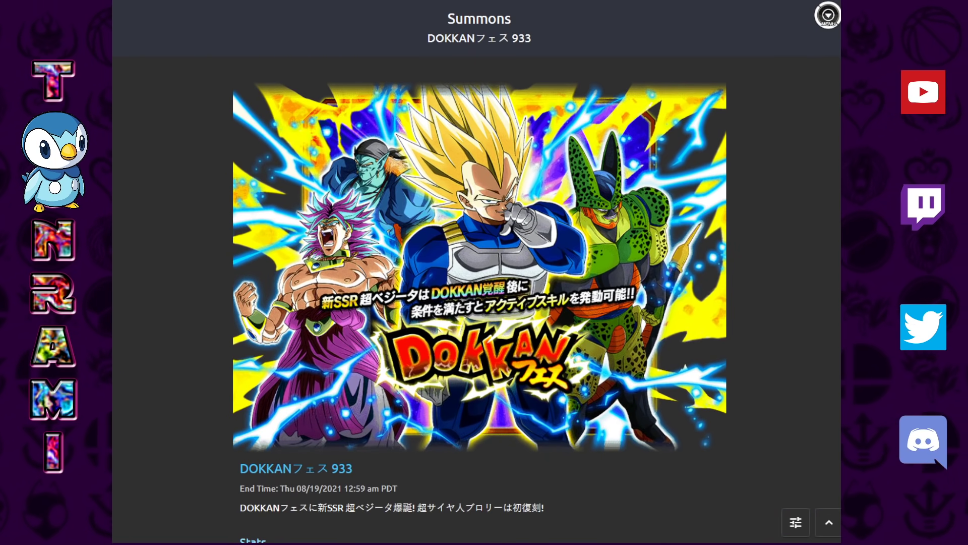
scroll("down", 3)
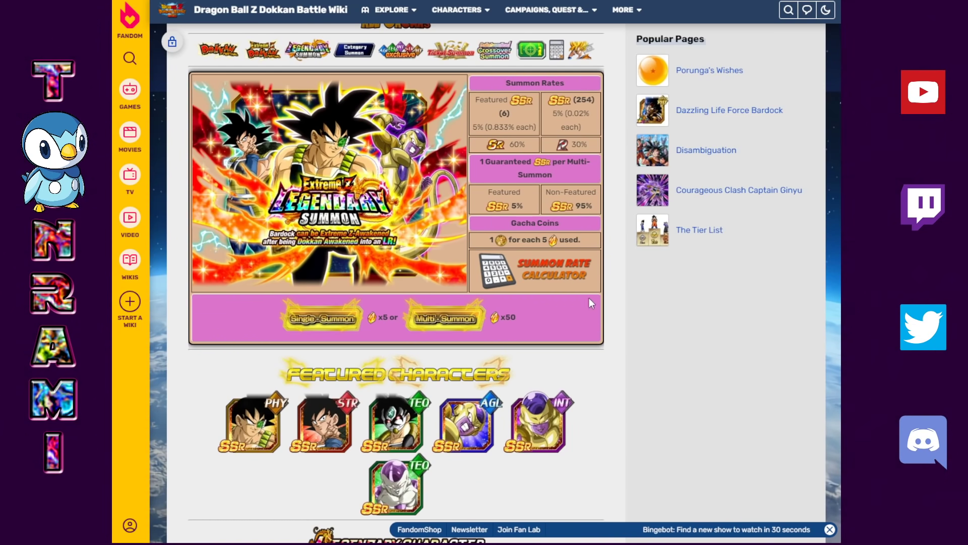
mouse_move(603, 333)
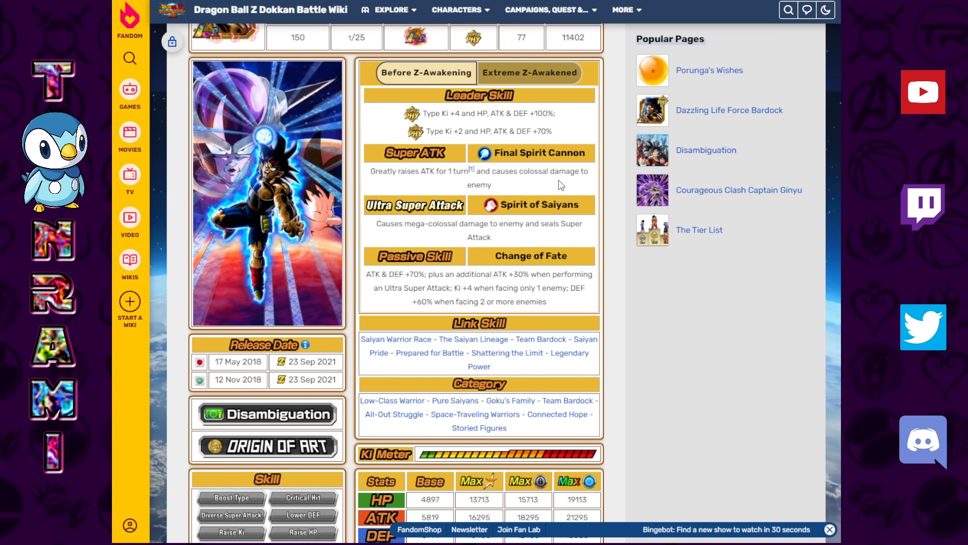
Show Bardock's Extreme Z-Awakened skills and passive on his card page.
left_click(529, 72)
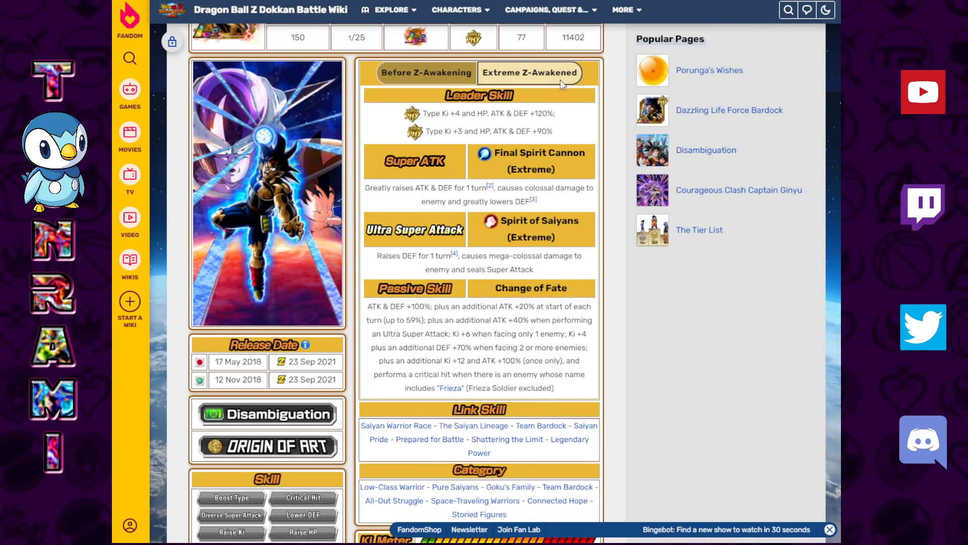